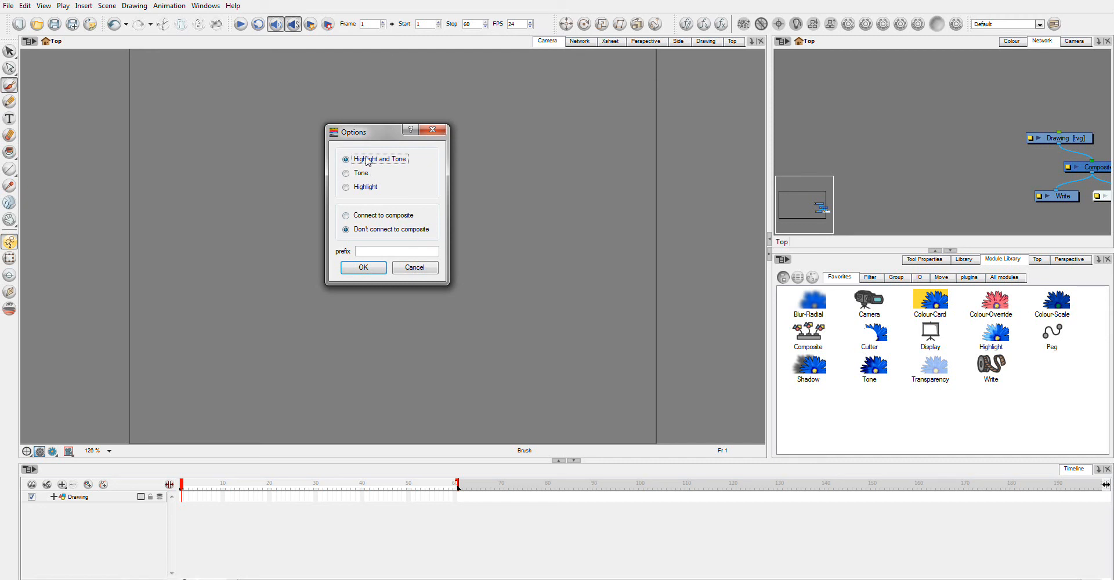
pyautogui.moveTo(369, 191)
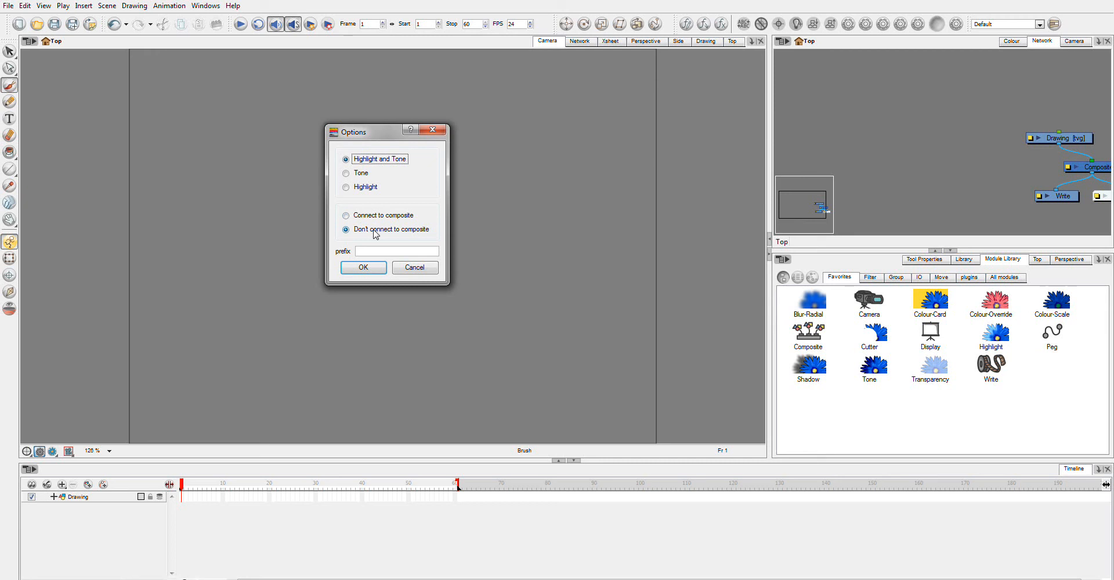
pyautogui.moveTo(340, 259)
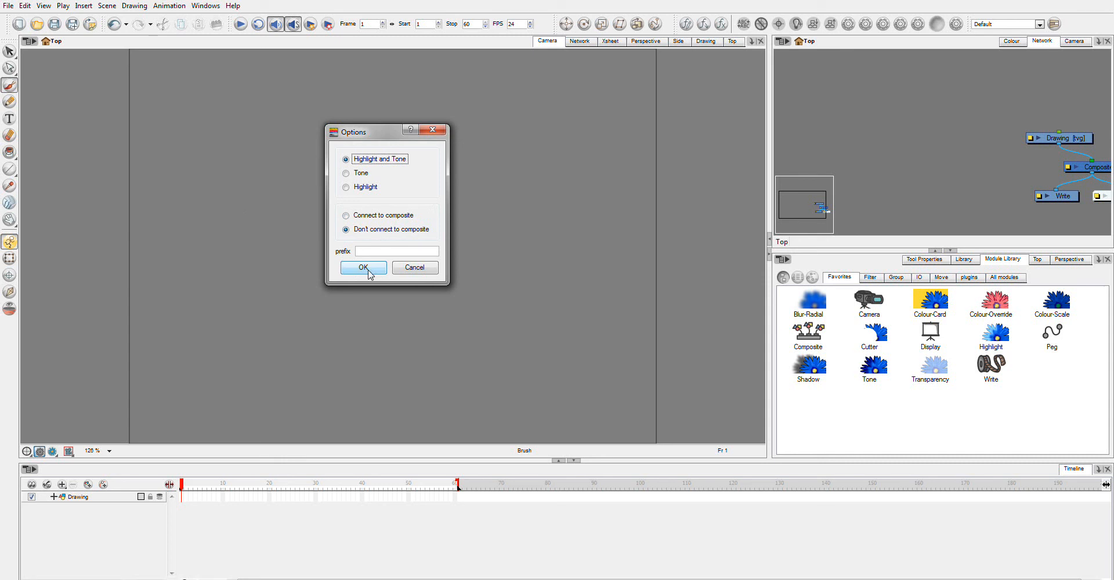
# Accept the Options dialog to add the ToneMatte→Tone and HighlightMatte→Highlight module pairs.
pyautogui.click(363, 267)
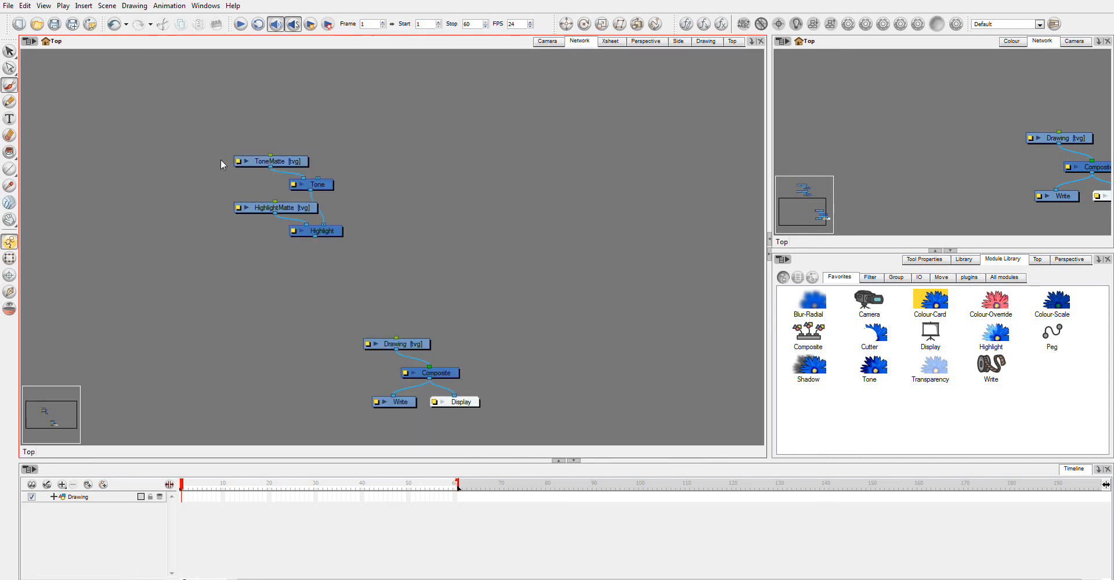
pyautogui.moveTo(278, 169)
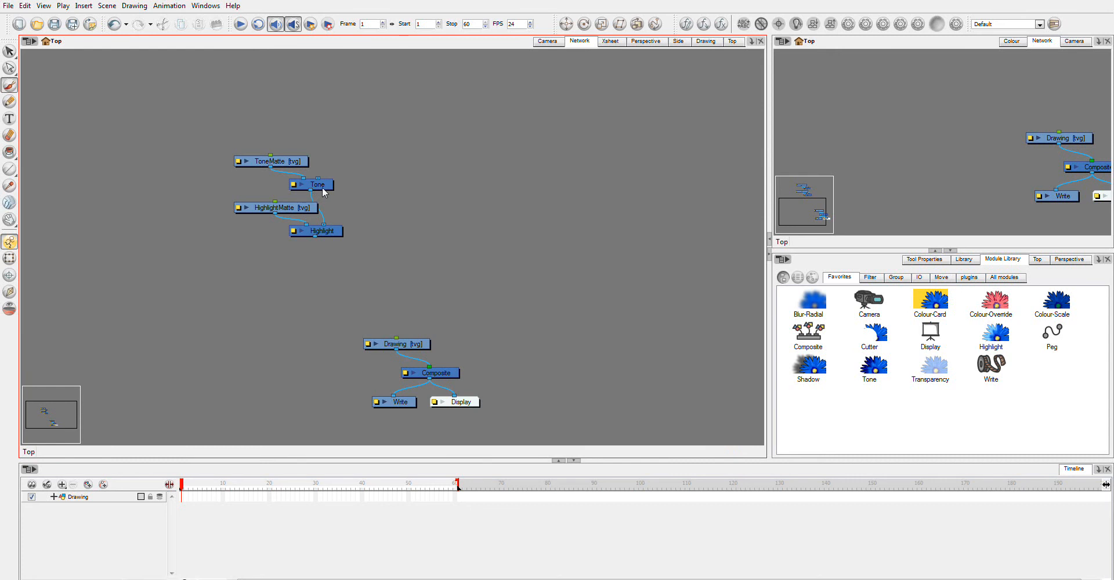
pyautogui.moveTo(350, 244)
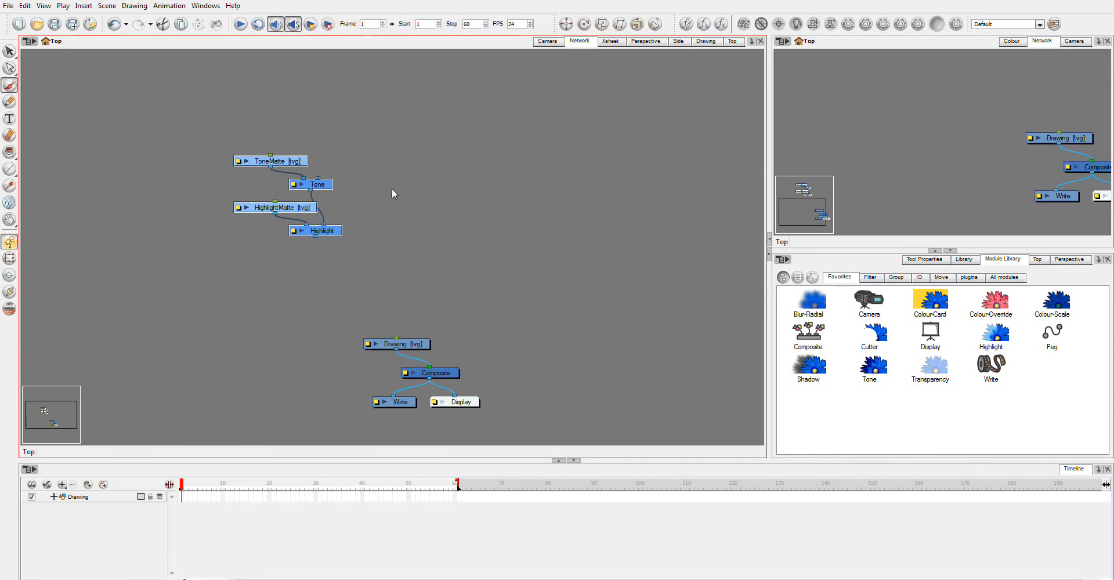
pyautogui.moveTo(359, 244)
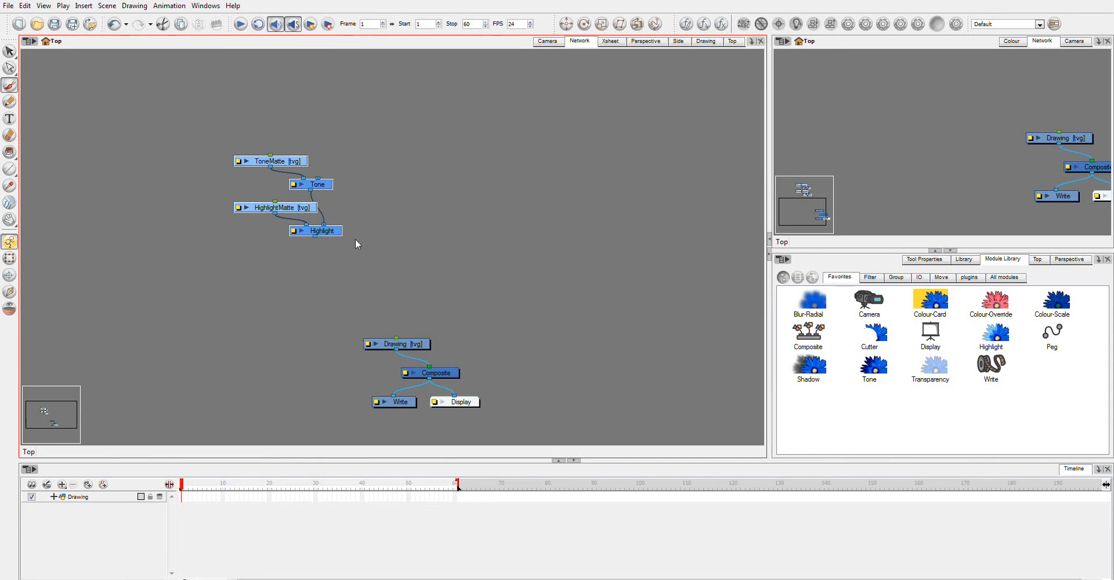
pyautogui.moveTo(375, 288)
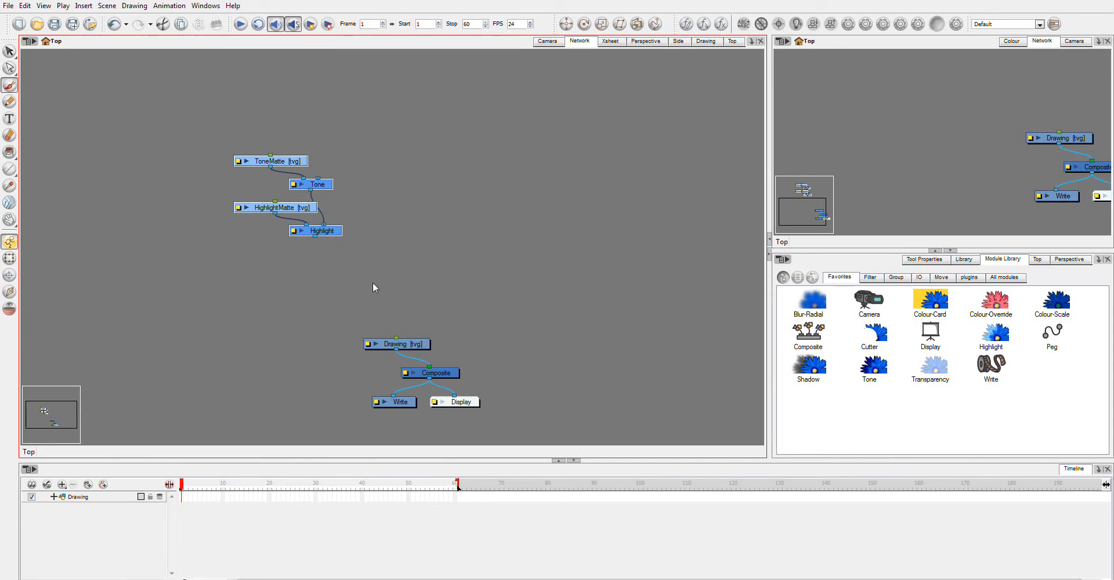
pyautogui.moveTo(364, 244)
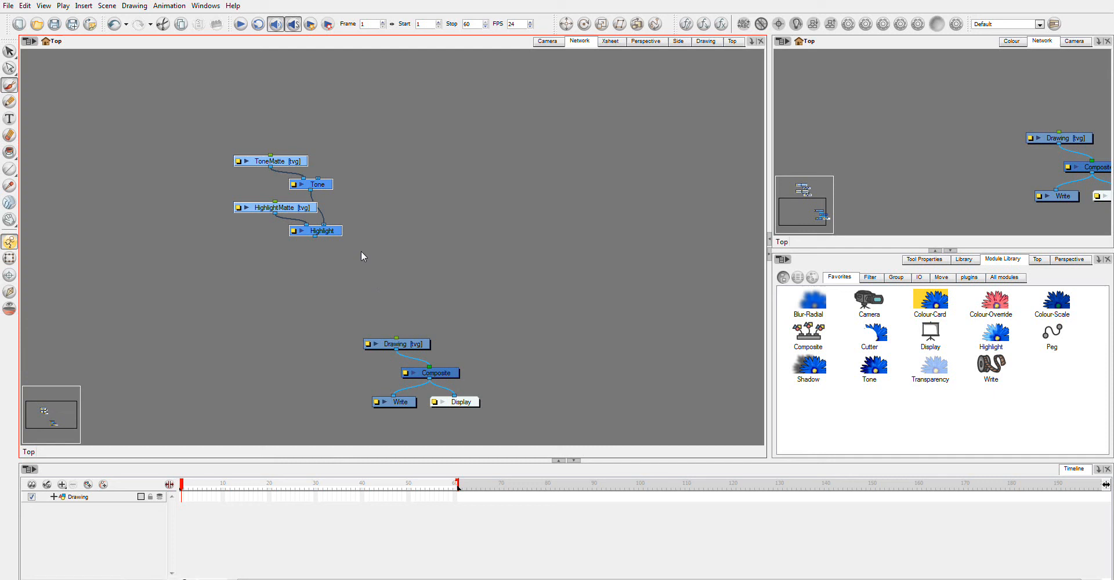
pyautogui.moveTo(373, 254)
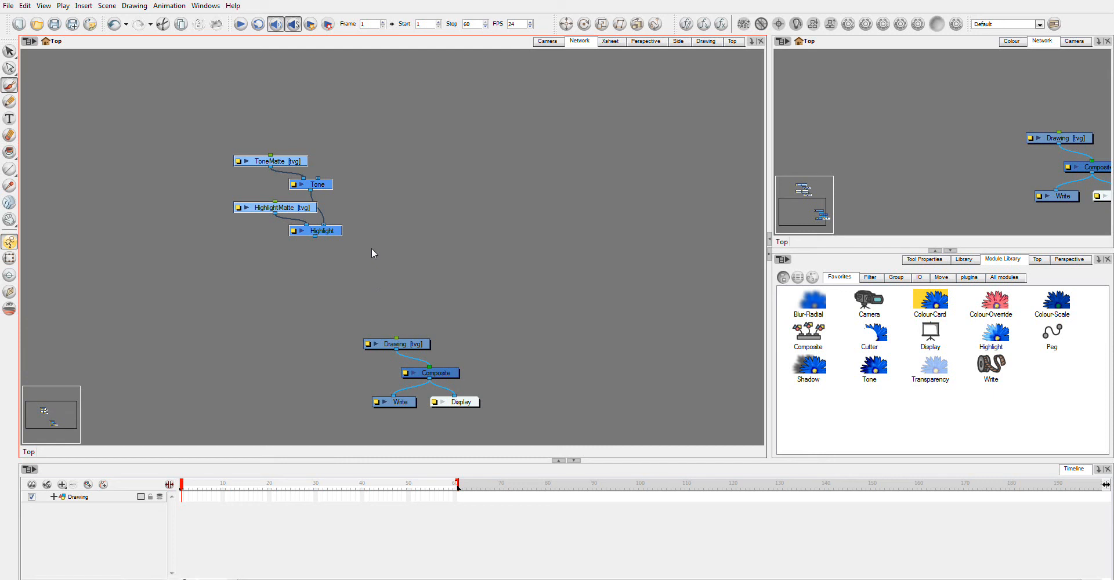
pyautogui.moveTo(219, 139)
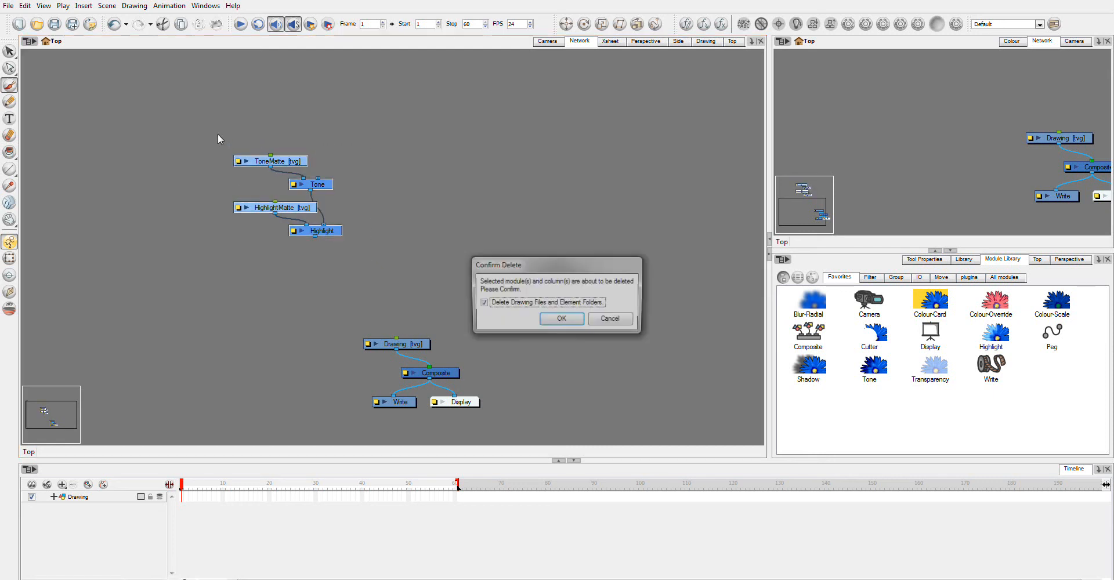
# Confirm deleting the four added Tone, Highlight and matte modules.
pyautogui.click(561, 319)
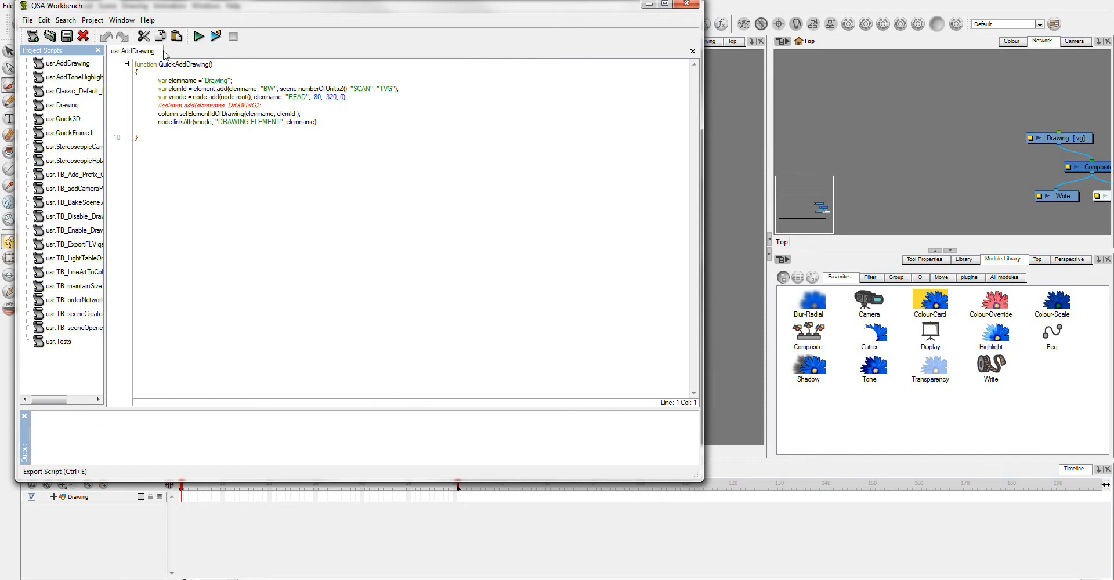
# Close the AddDrawing script and create a new script named TutorialAddToneHighlight.
pyautogui.click(692, 51)
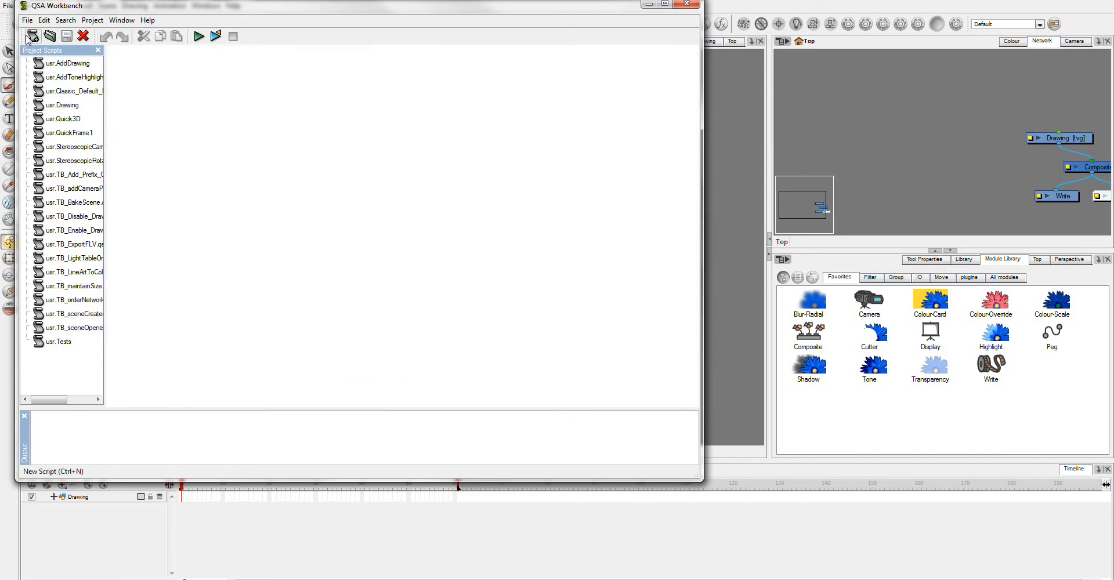
pyautogui.click(29, 36)
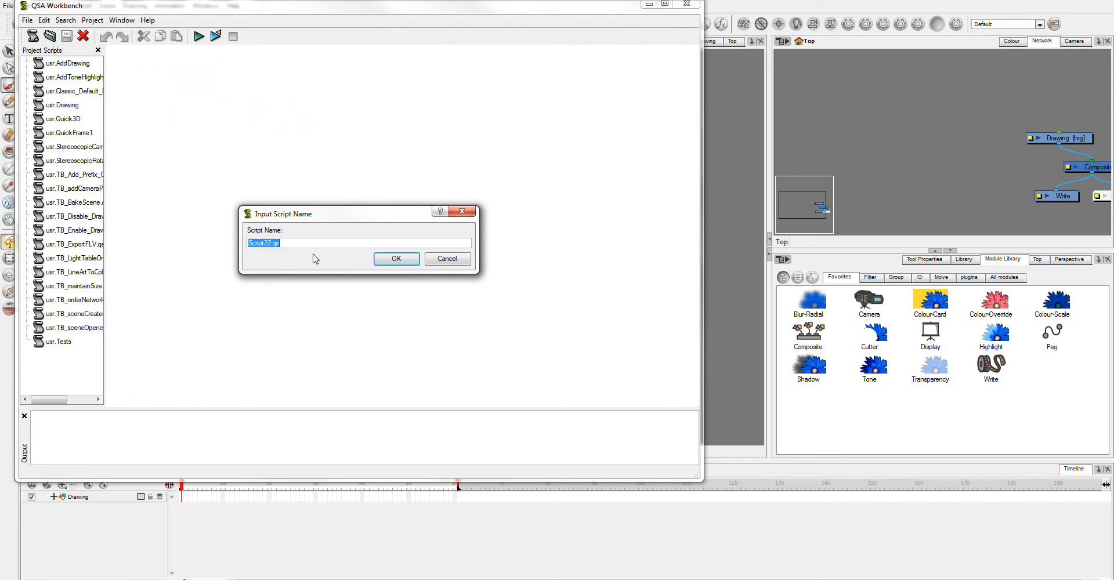
pyautogui.write('Tutorial')
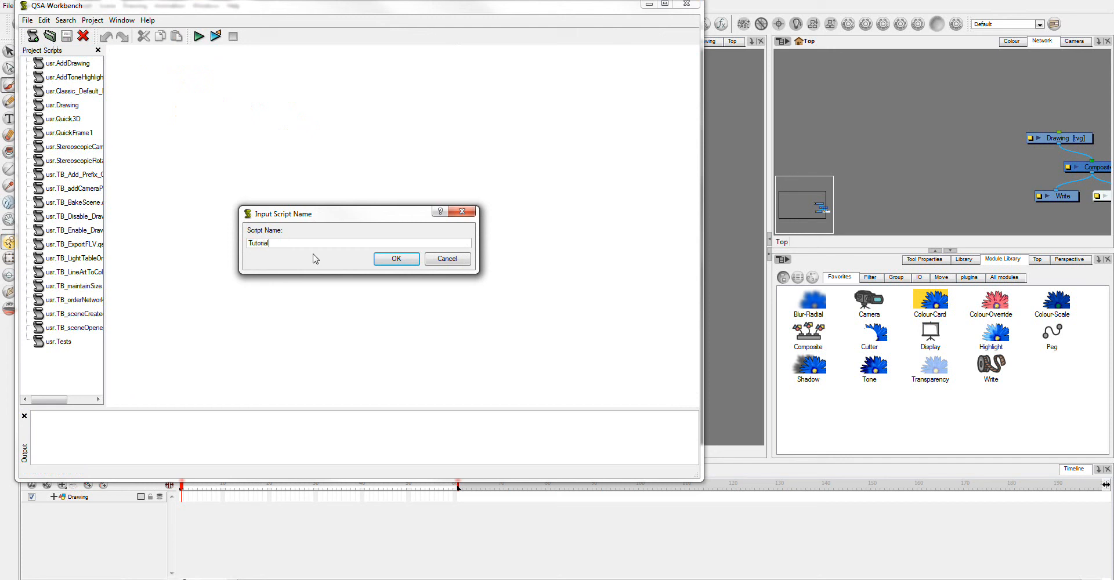
pyautogui.write('Add')
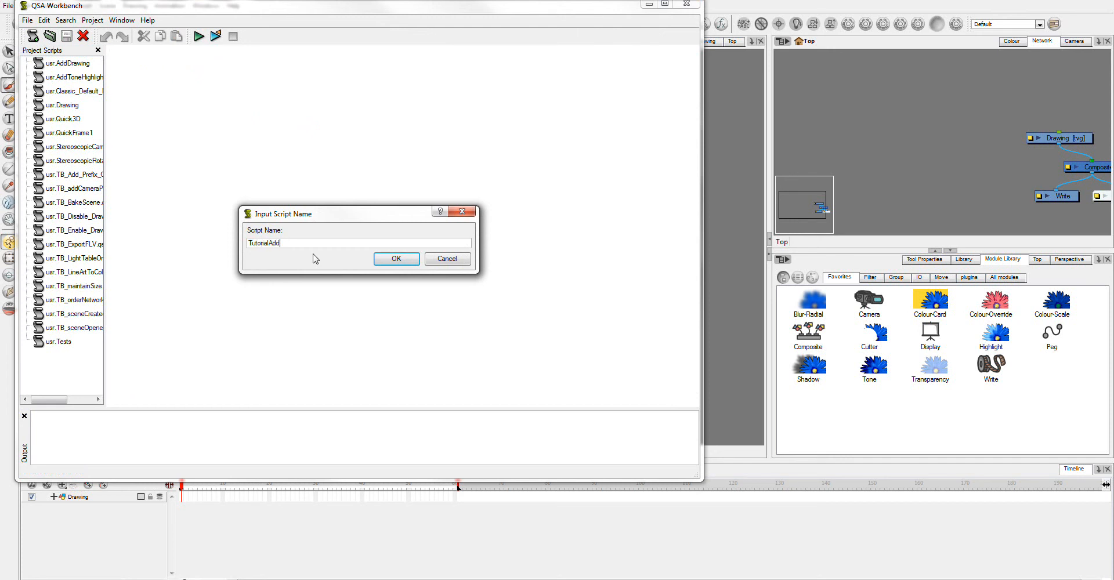
pyautogui.write('ToneHig')
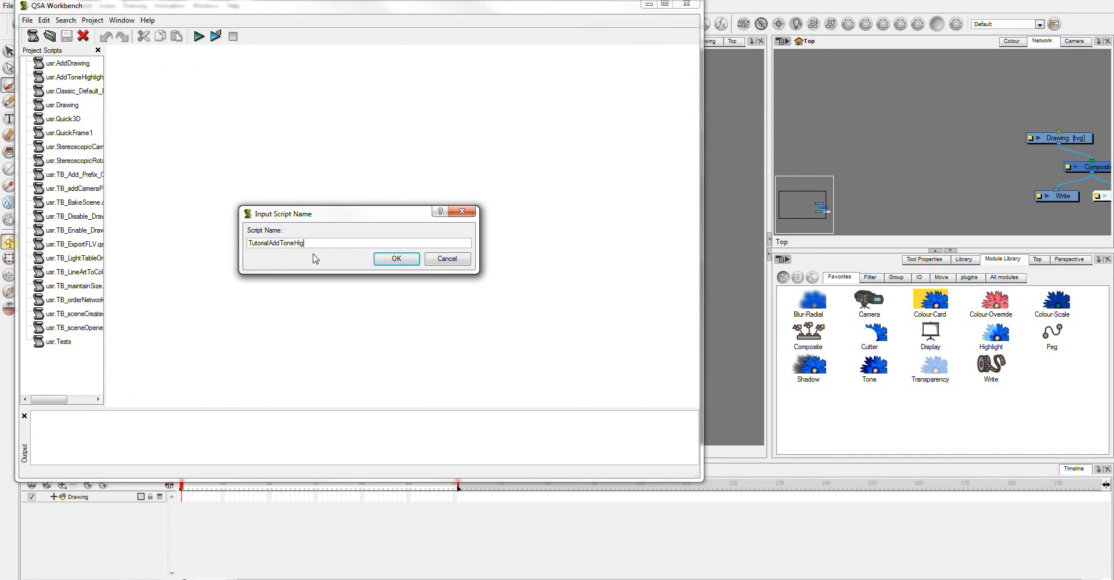
pyautogui.write('hlight')
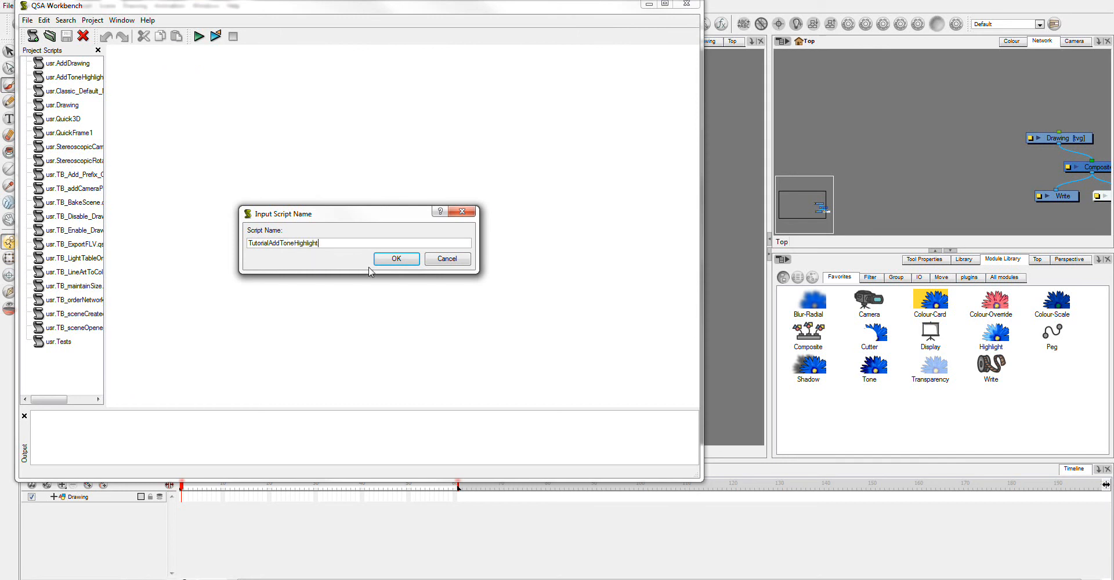
pyautogui.click(396, 259)
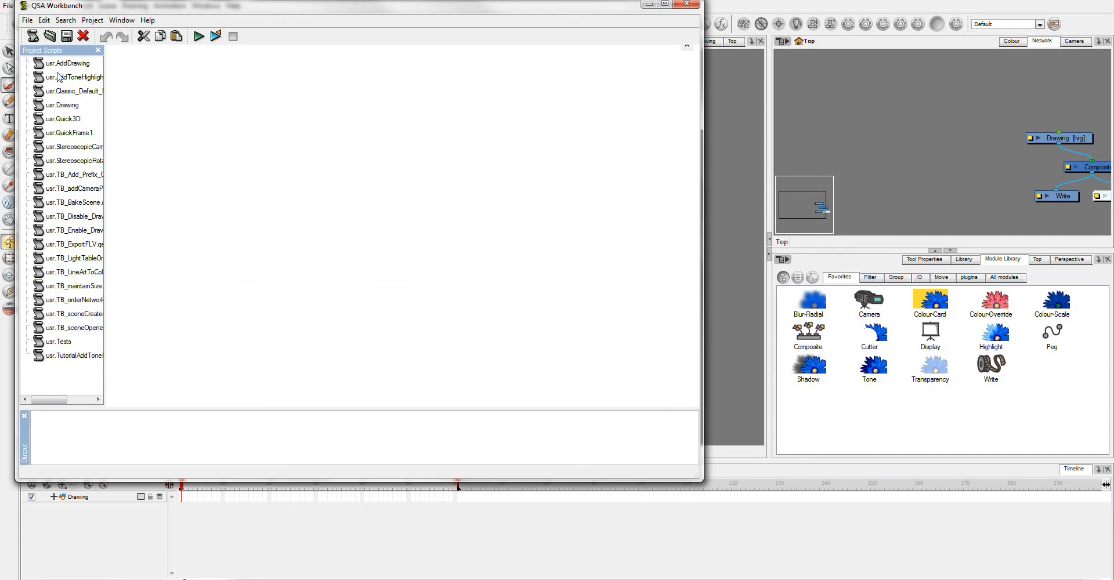
pyautogui.moveTo(76, 362)
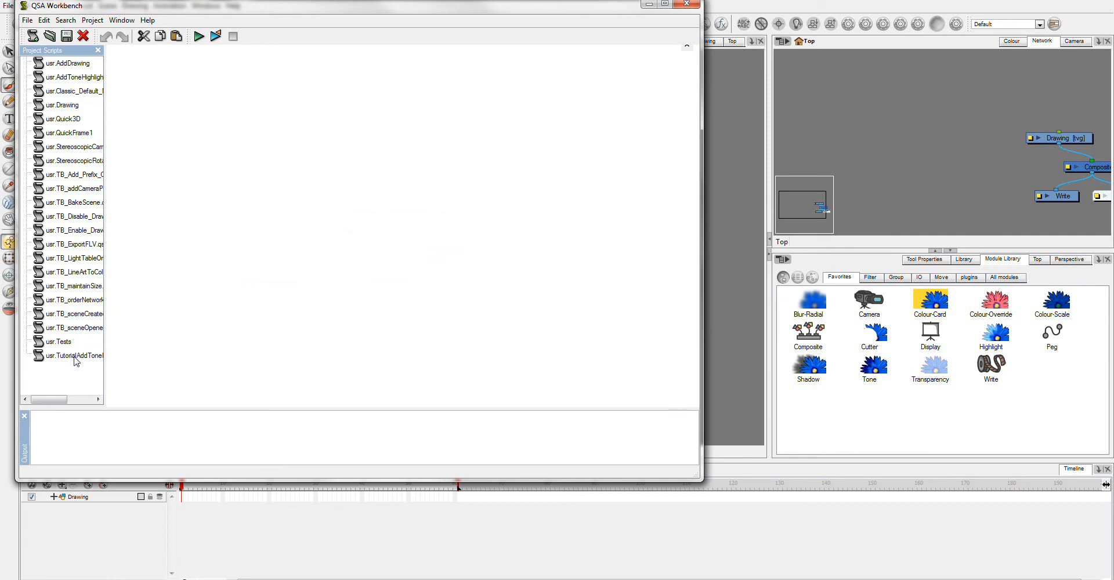
# Open TutorialAddToneHighlight and write an empty function tutorialAddTH() with braces.
pyautogui.doubleClick(69, 356)
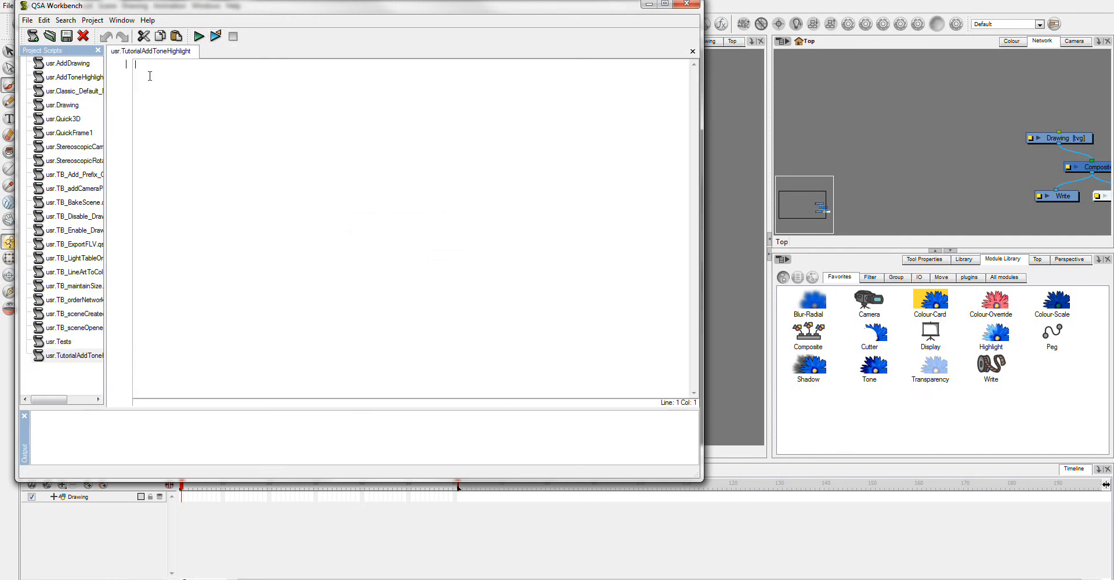
pyautogui.write('Func')
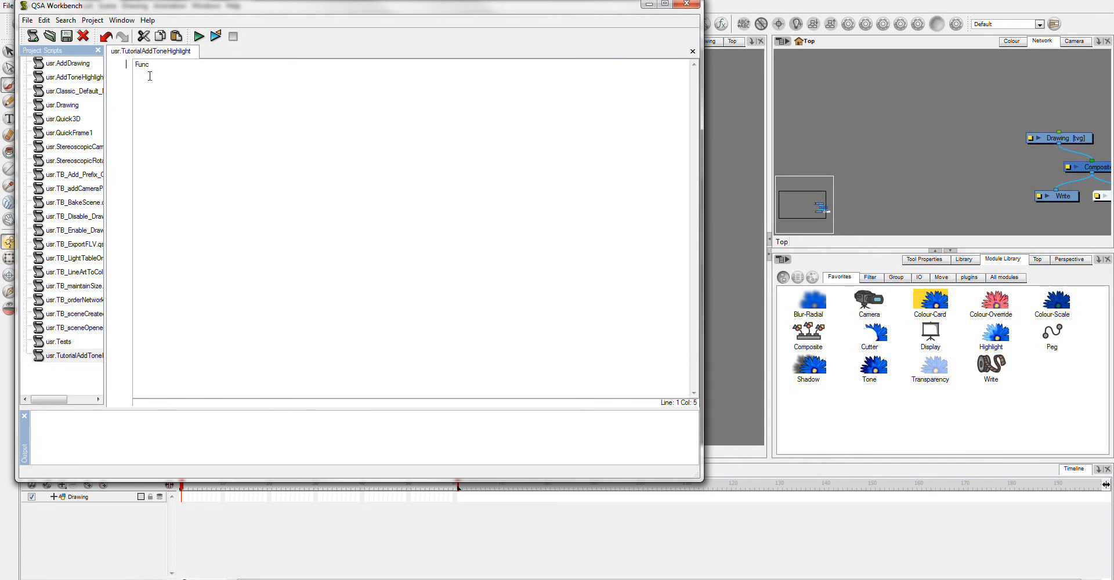
pyautogui.write('function')
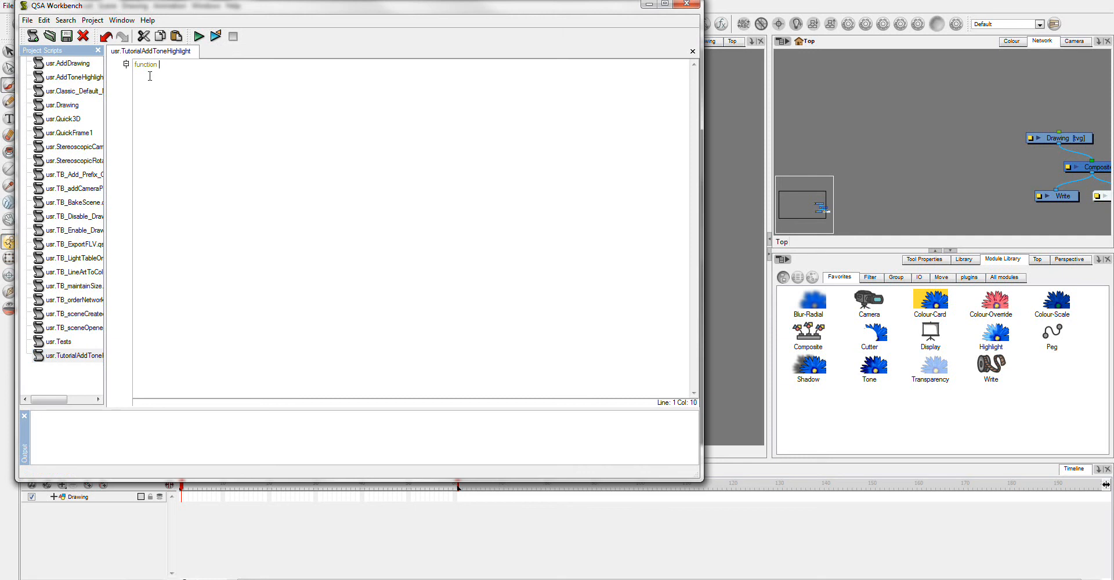
pyautogui.write('tutorial')
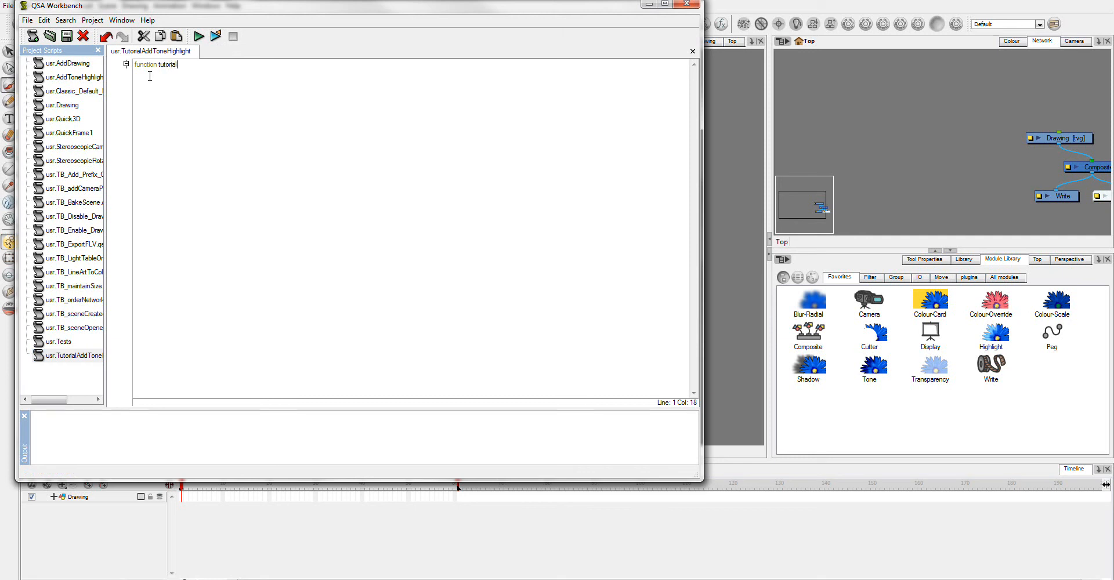
pyautogui.write('AddTH')
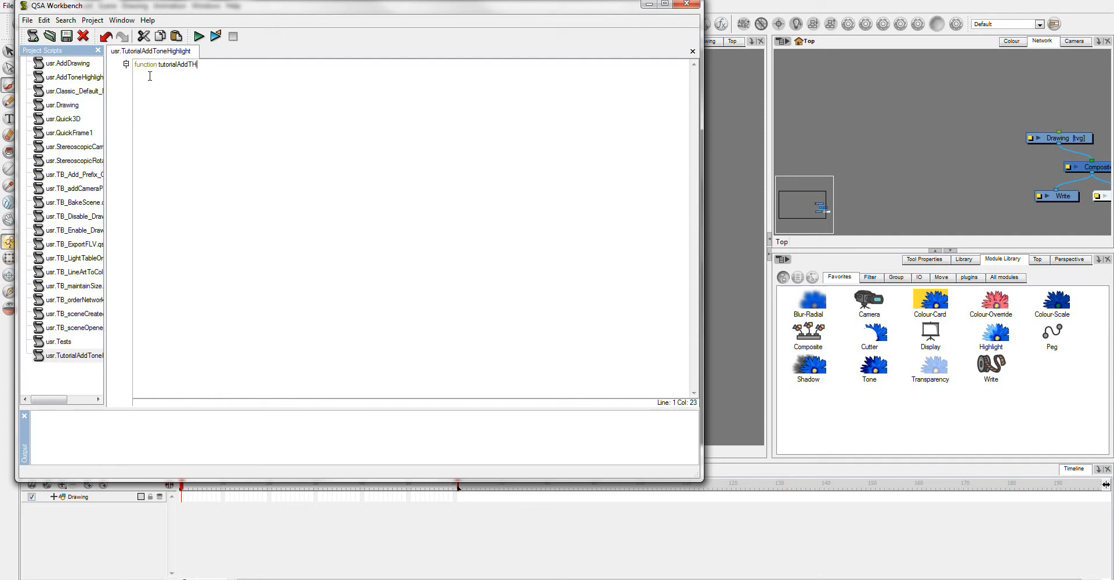
pyautogui.write('H')
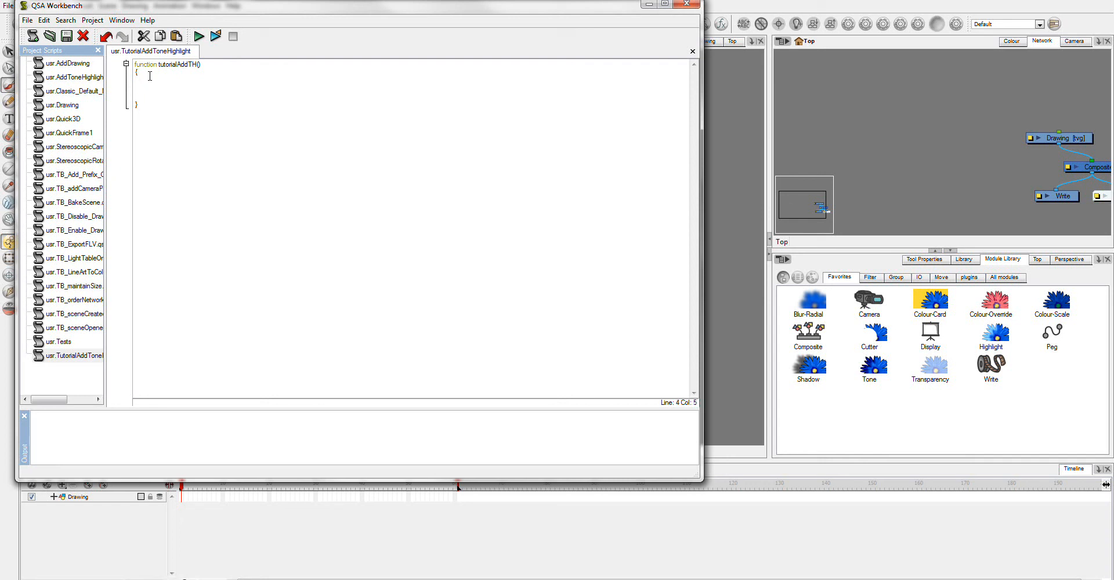
# Add an //add interface comment and the line d = new Dialog;.
pyautogui.write('//add interfc')
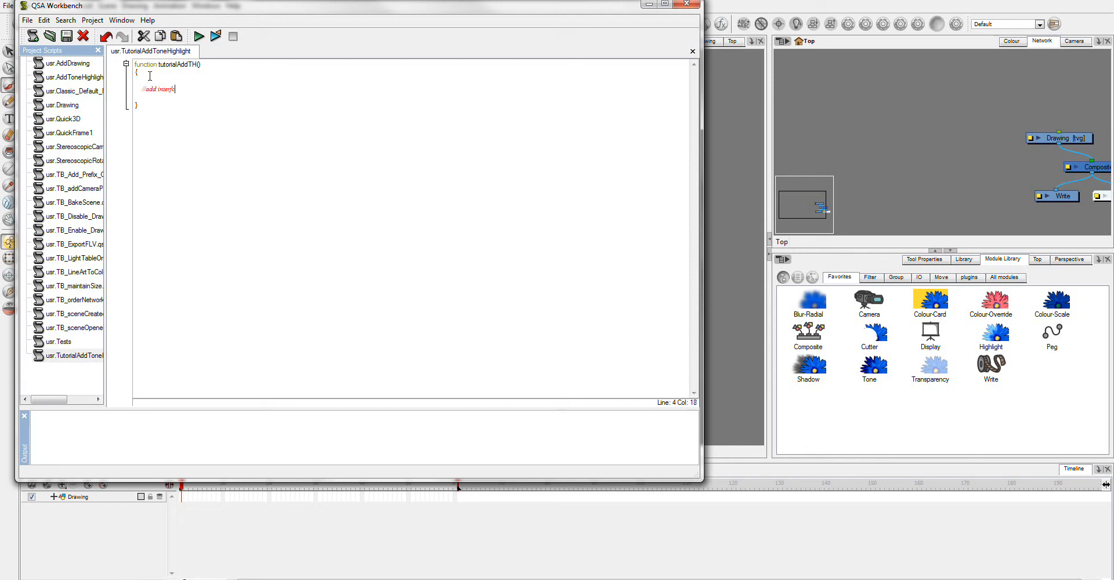
pyautogui.write('ace')
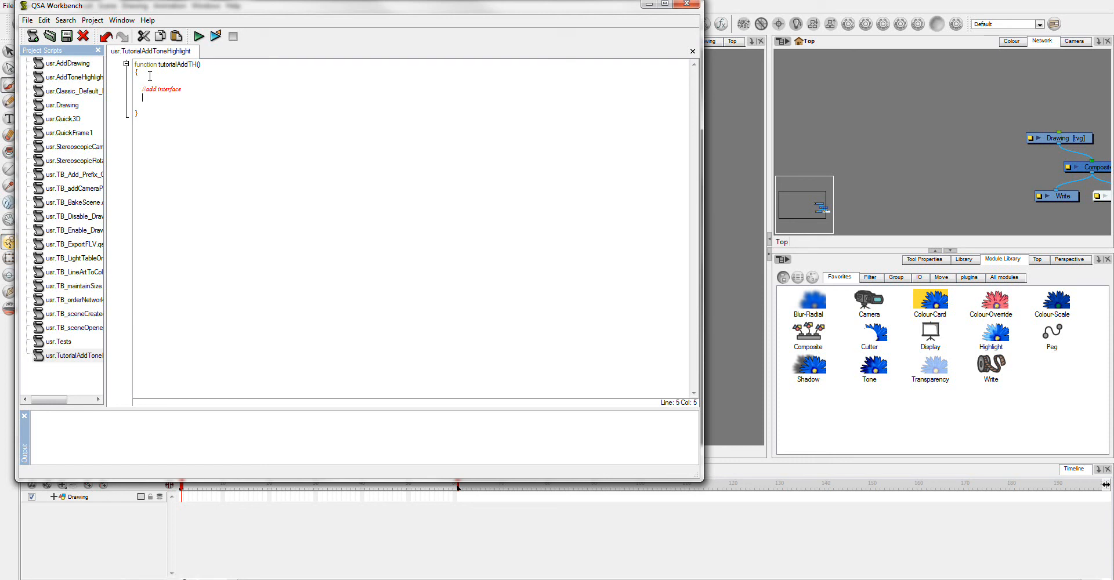
pyautogui.write('d =')
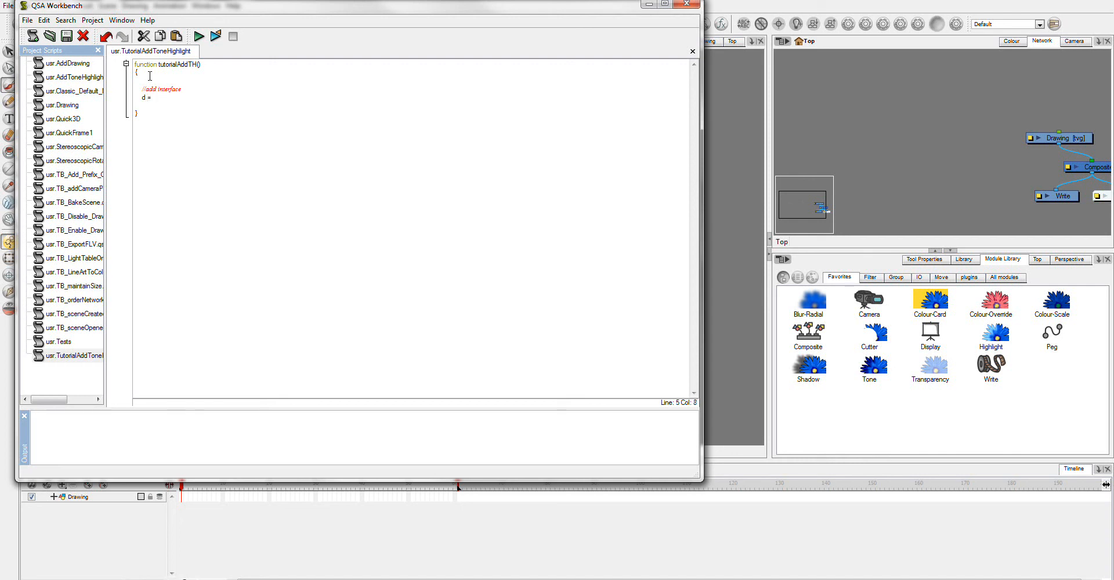
pyautogui.press('space')
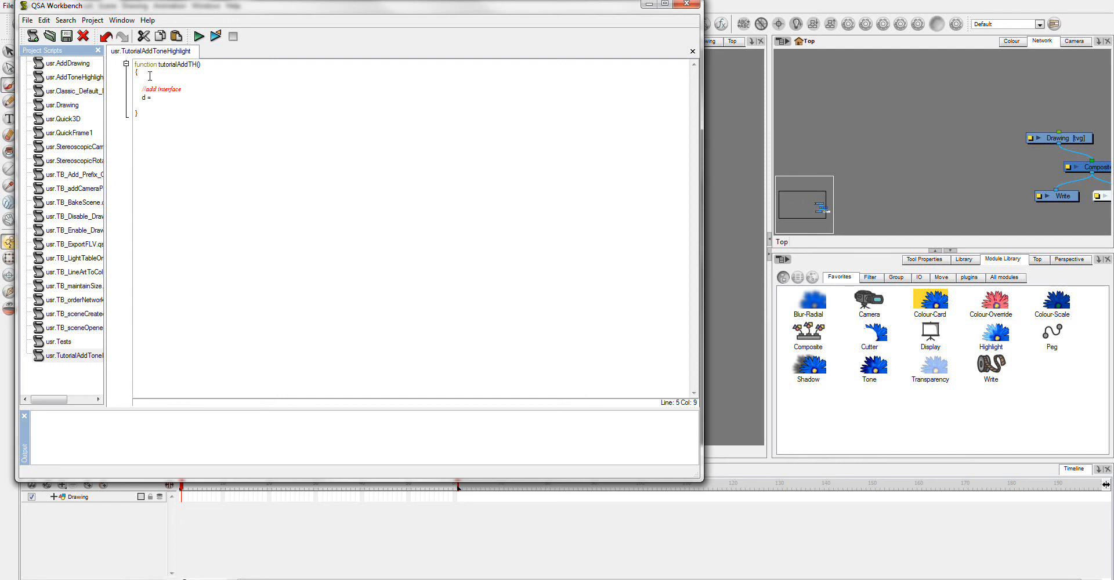
pyautogui.write('new')
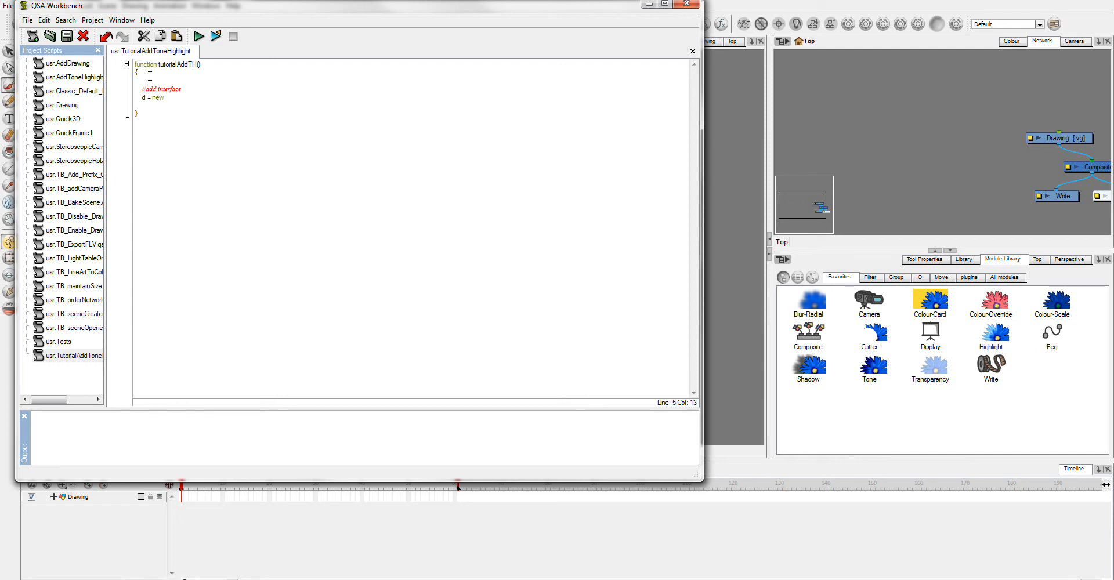
pyautogui.write('Dialog;')
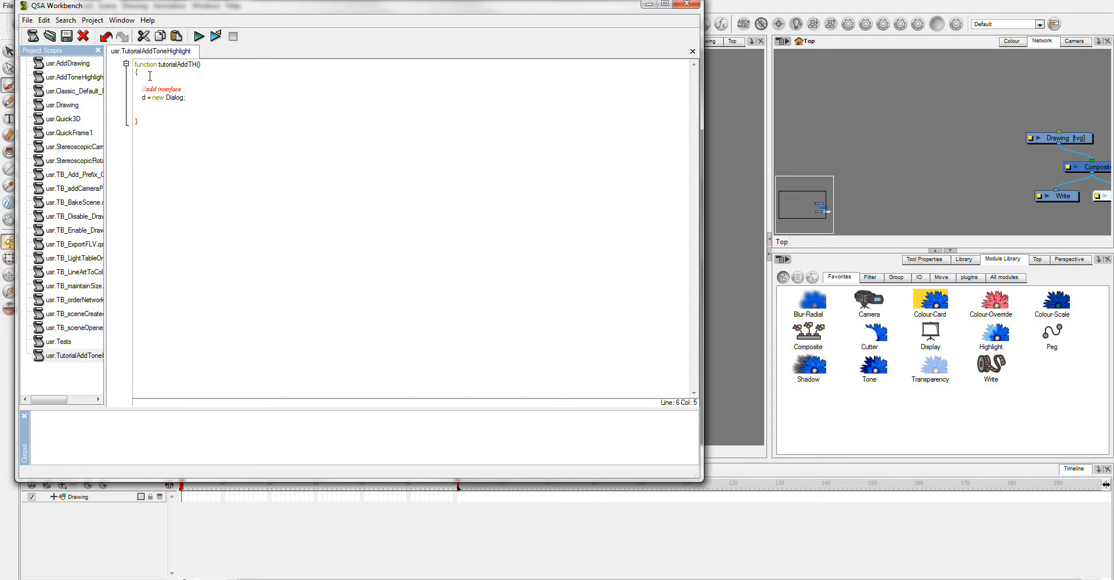
# Title the dialog with d.title = "Options";.
pyautogui.write('d.')
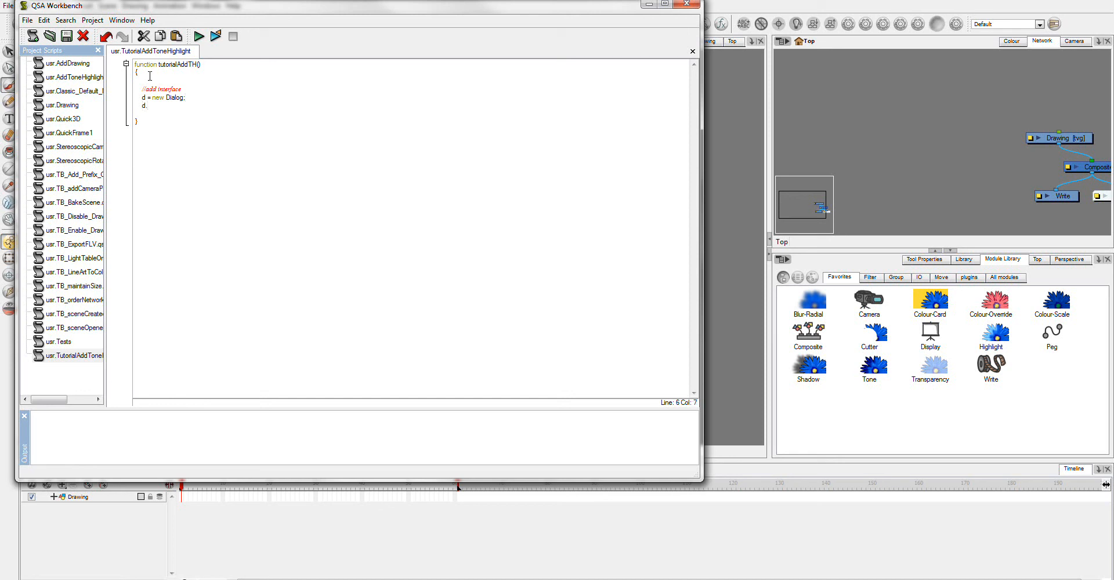
pyautogui.write('title')
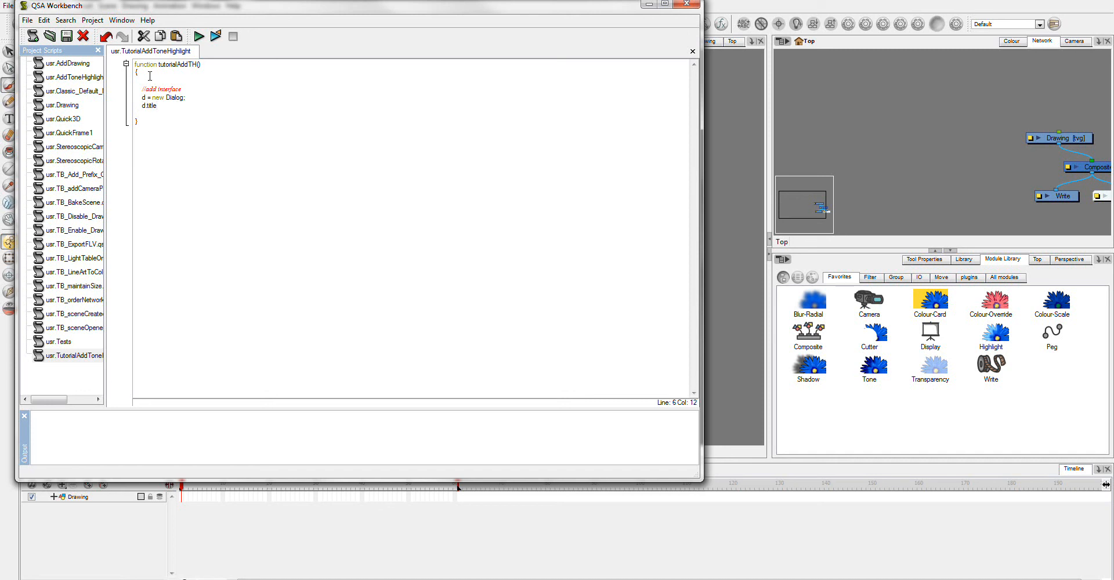
pyautogui.write('=')
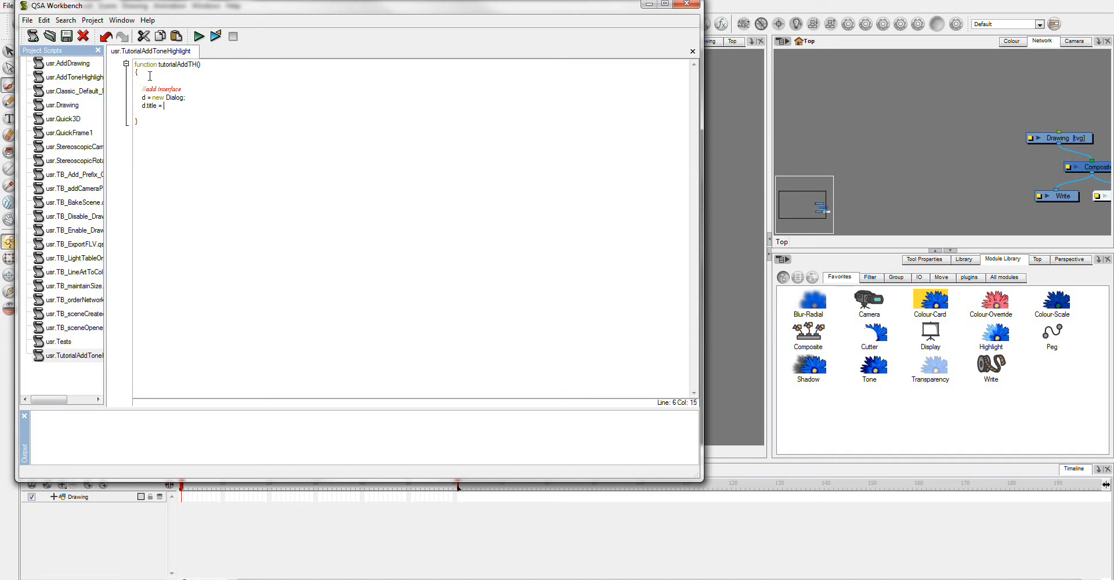
pyautogui.write('"')
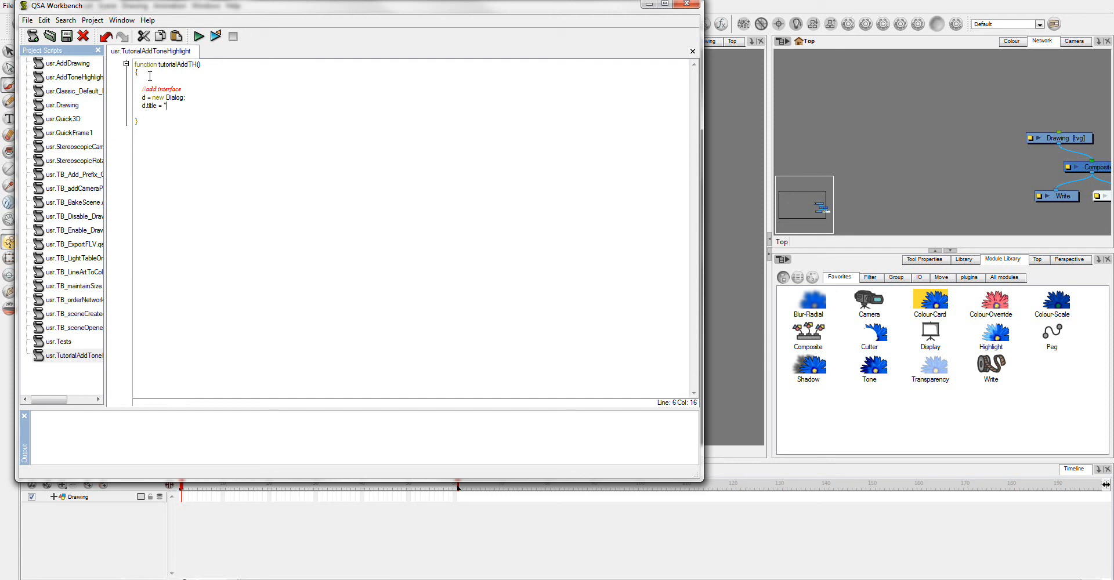
pyautogui.write('Options"')
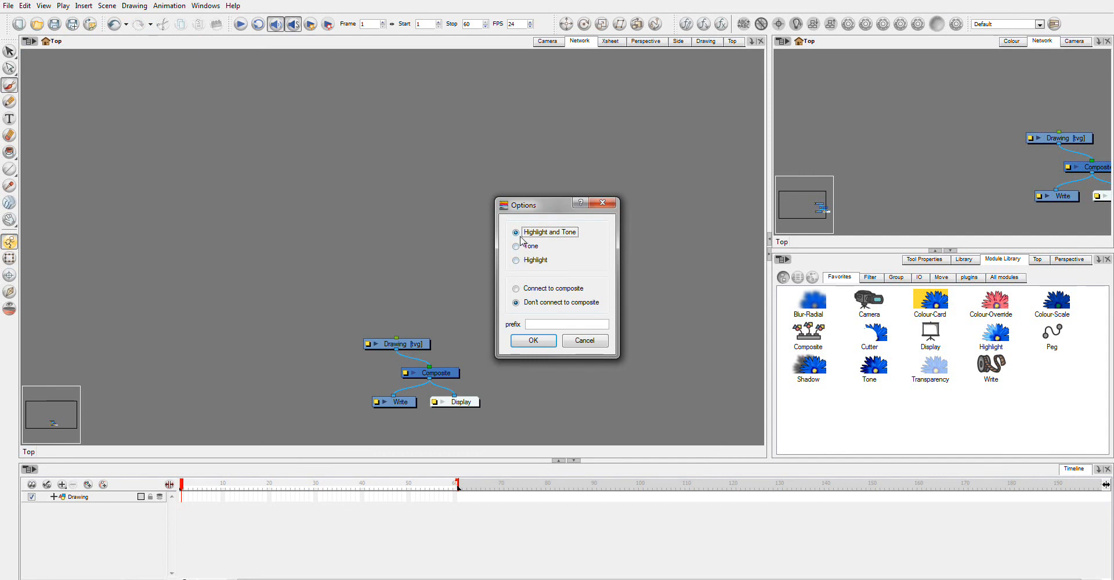
# Select the Tone, Highlight, then Tone radio buttons and close the Options dialog.
pyautogui.click(516, 246)
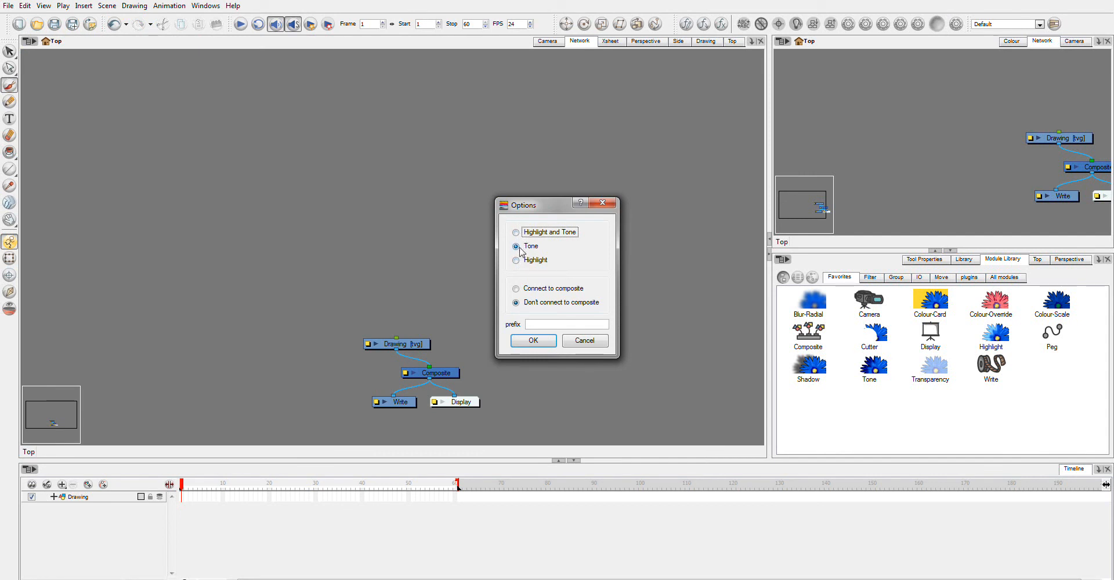
pyautogui.click(516, 261)
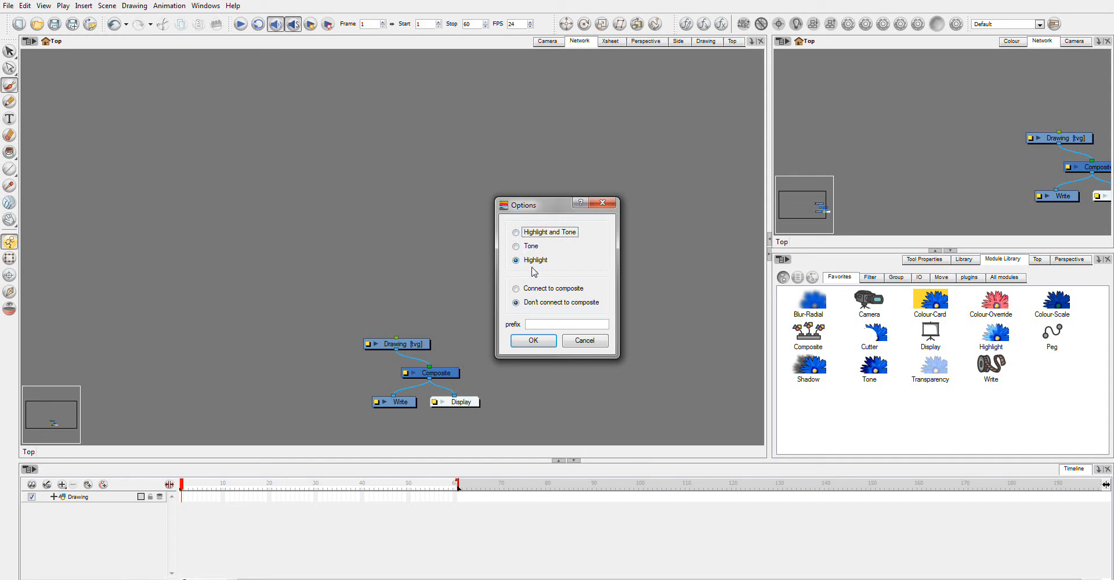
pyautogui.click(516, 246)
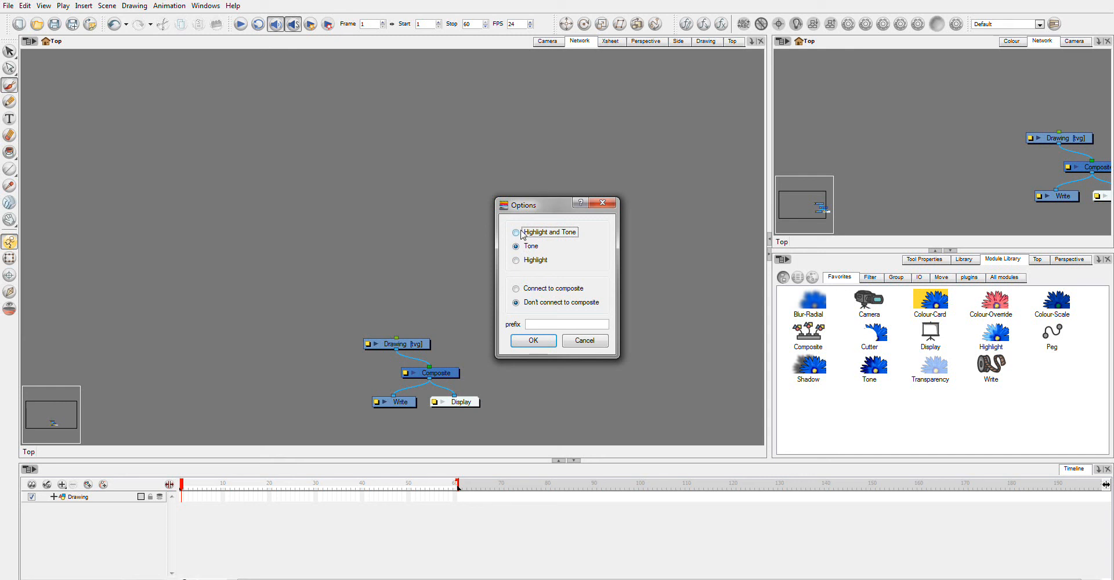
pyautogui.click(585, 341)
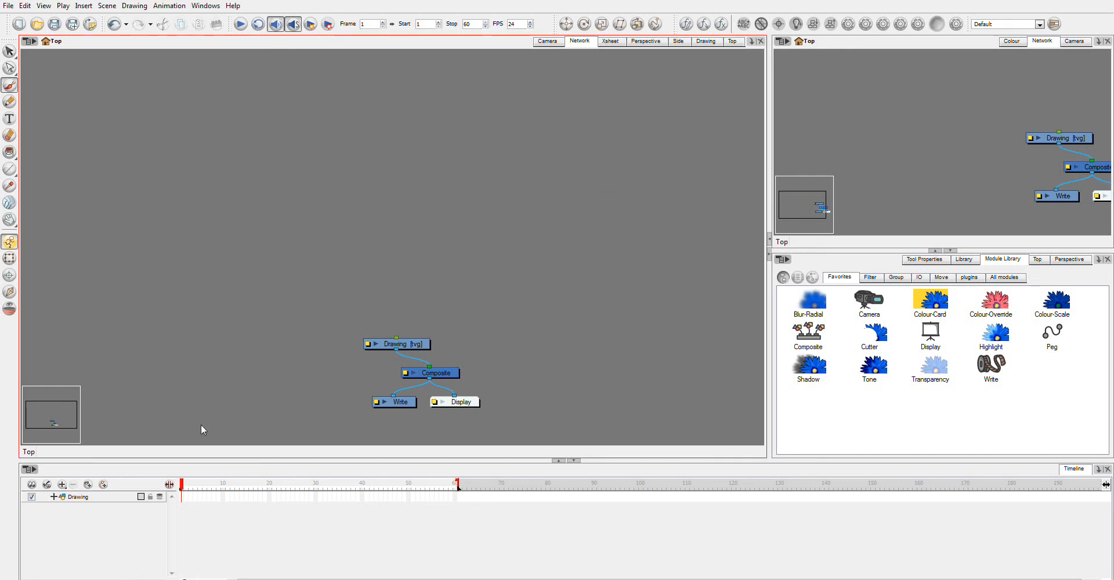
pyautogui.moveTo(587, 133)
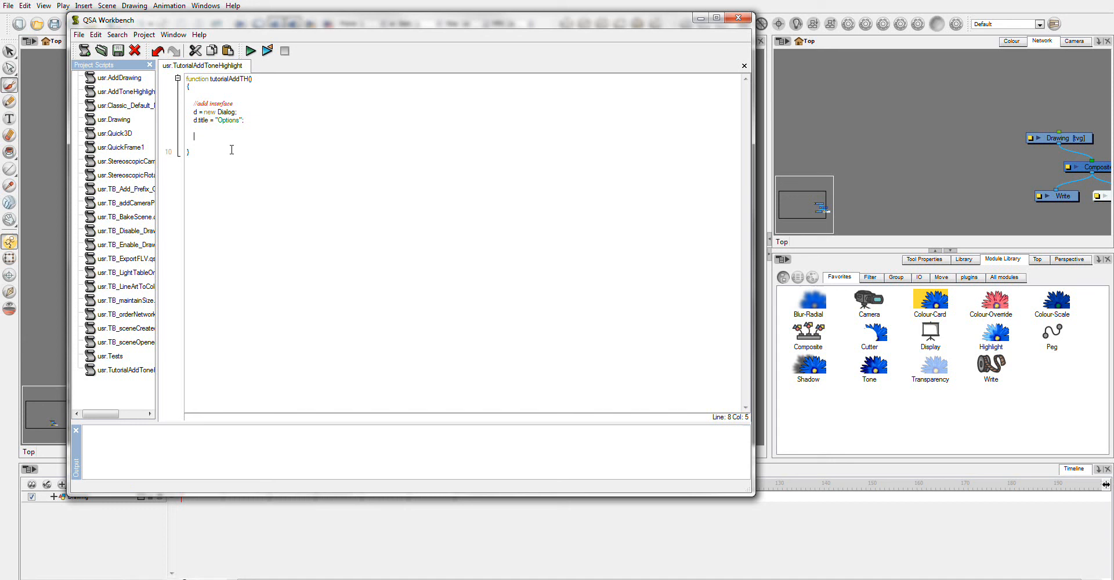
# Declare var bothRB = new RadioButton; on the line after d.title.
pyautogui.write('var')
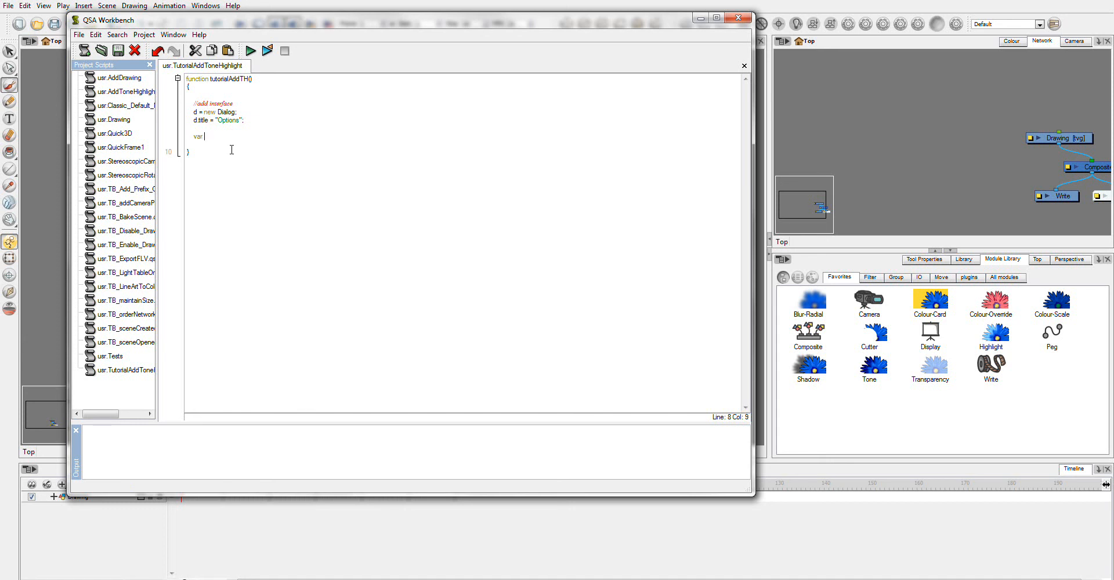
pyautogui.write('both')
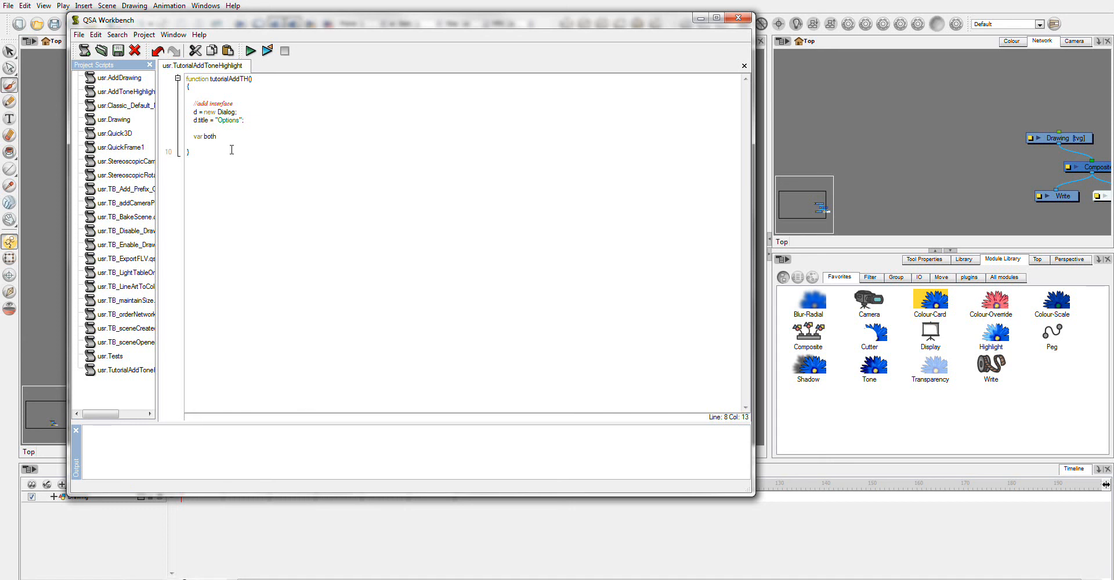
pyautogui.write('TH')
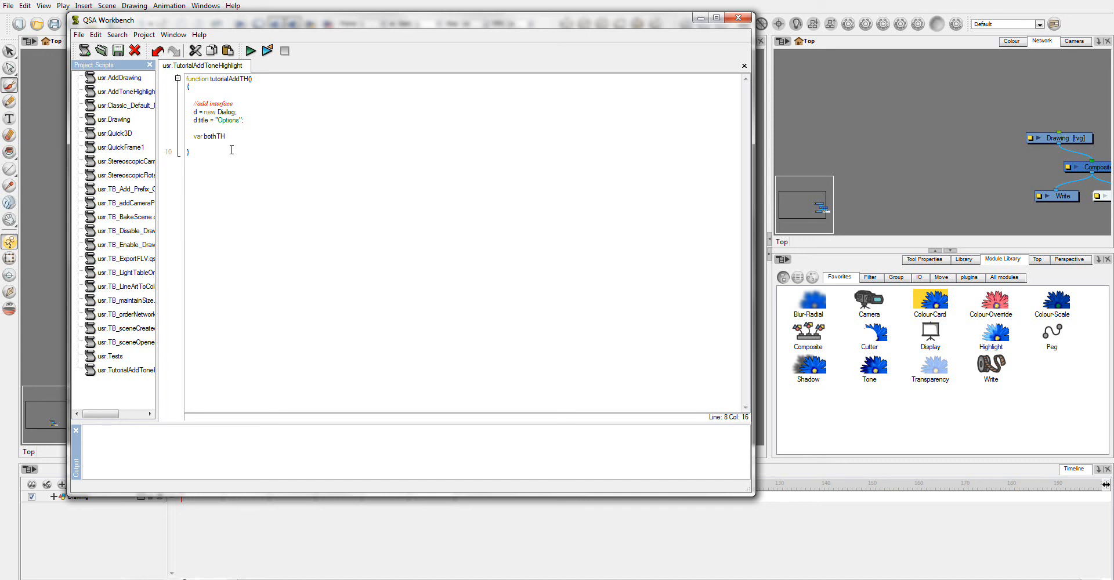
pyautogui.write('= new')
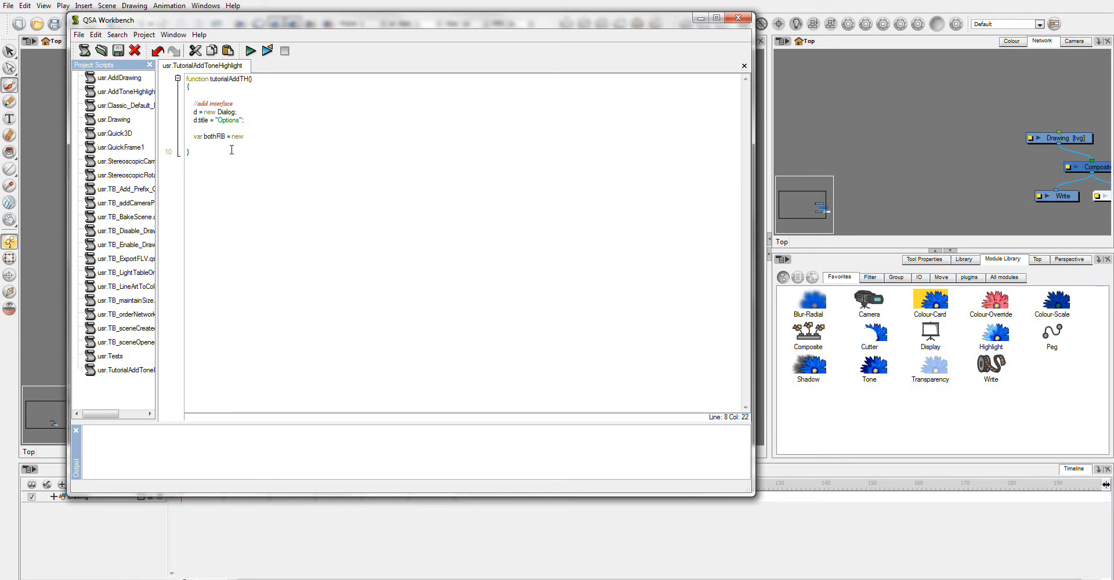
pyautogui.write('R')
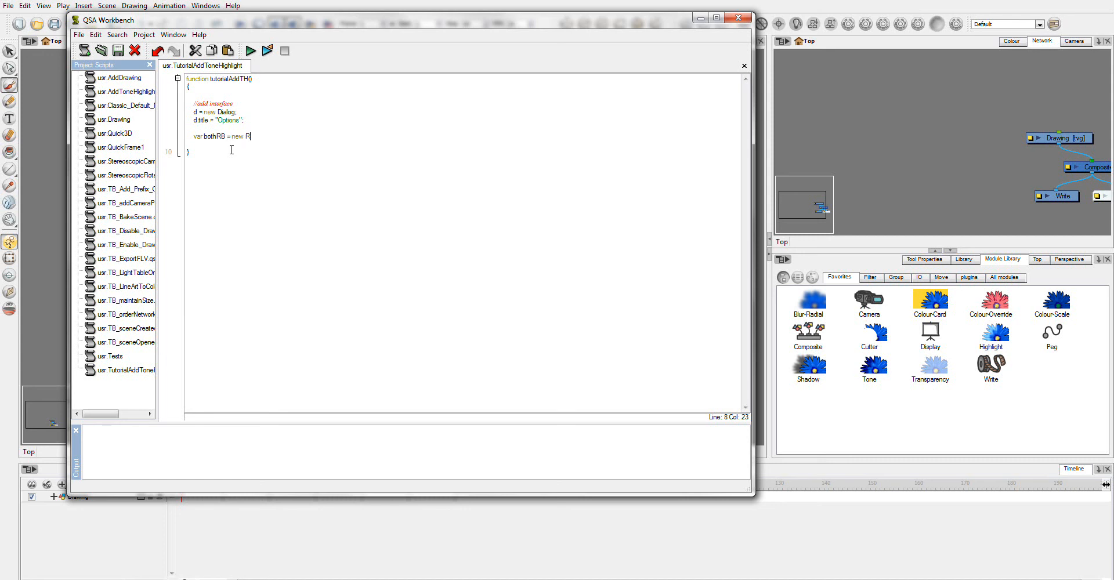
pyautogui.write('adio')
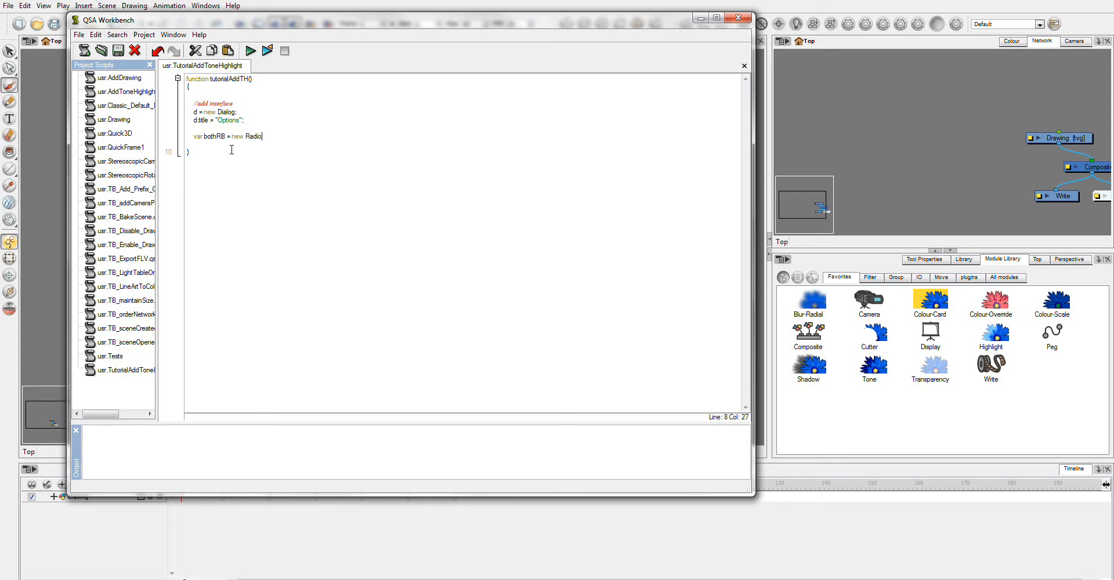
pyautogui.write('Button')
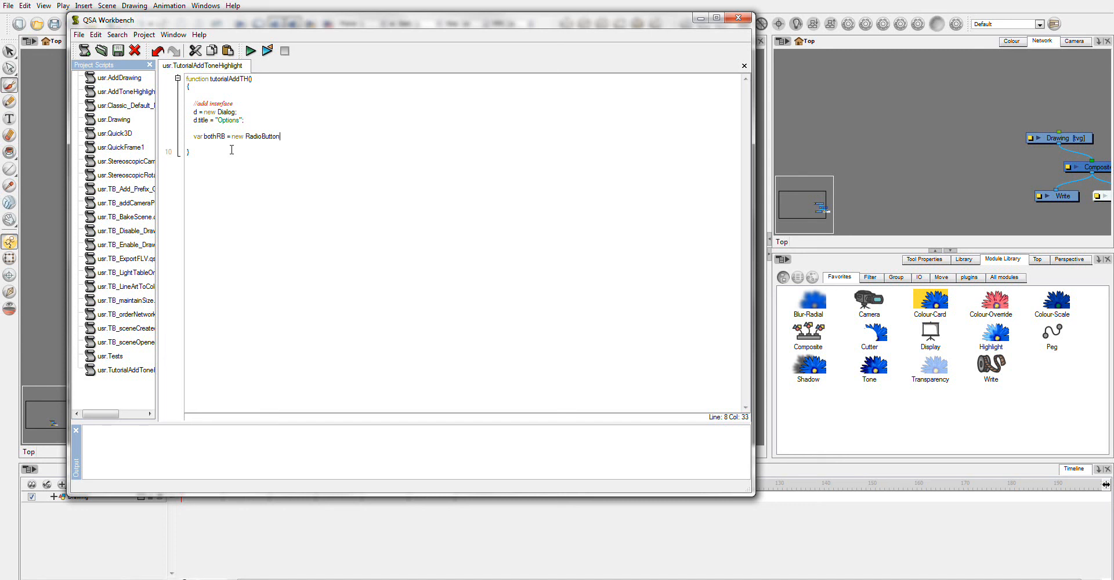
pyautogui.write(';')
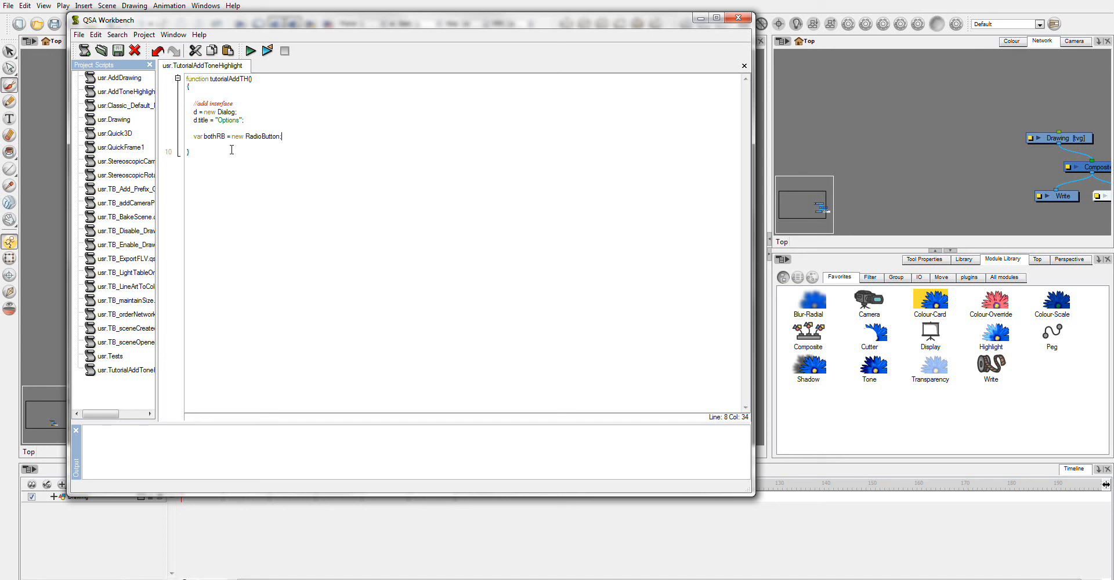
# Add ToneRB and HighlightRB = new RadioButton; declarations below the bothRB line.
pyautogui.moveTo(279, 136); pyautogui.dragTo(202, 136)
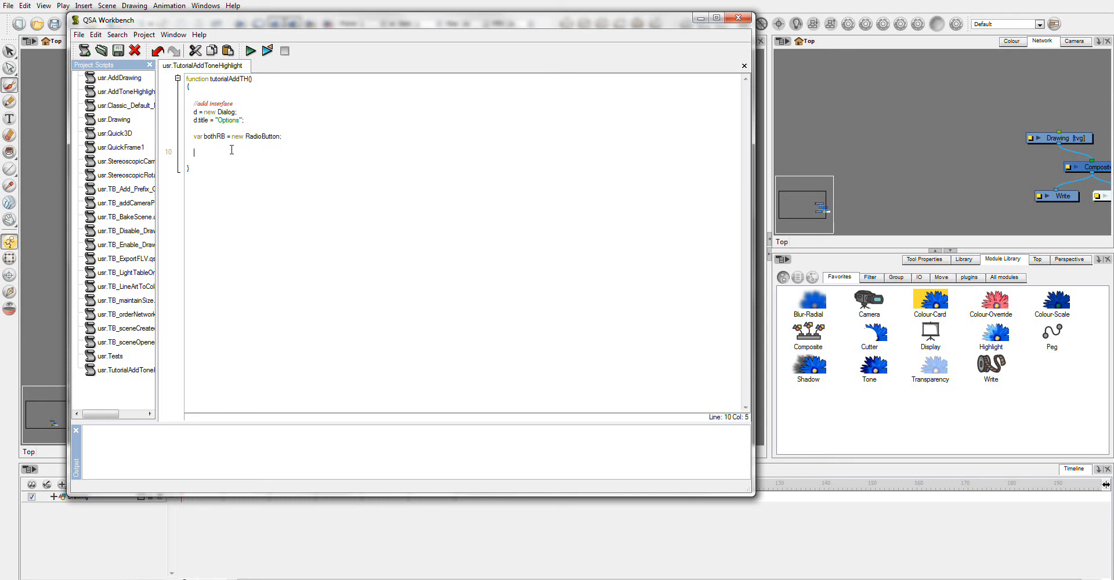
pyautogui.write('var bothRB = new RadioButton;')
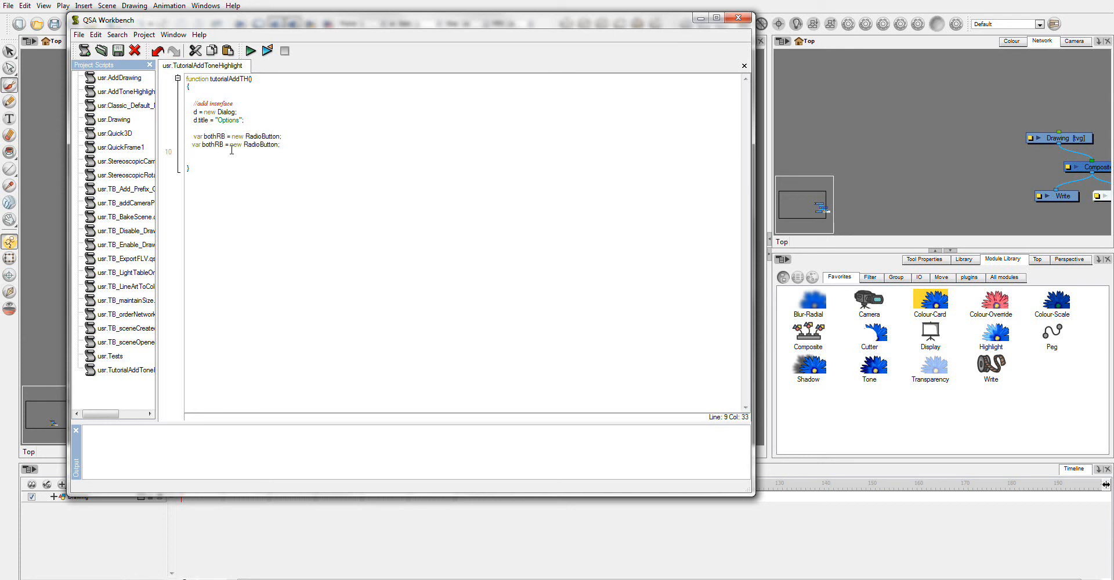
pyautogui.write('var bothRB = new RadioButton;')
pyautogui.write('Tone')
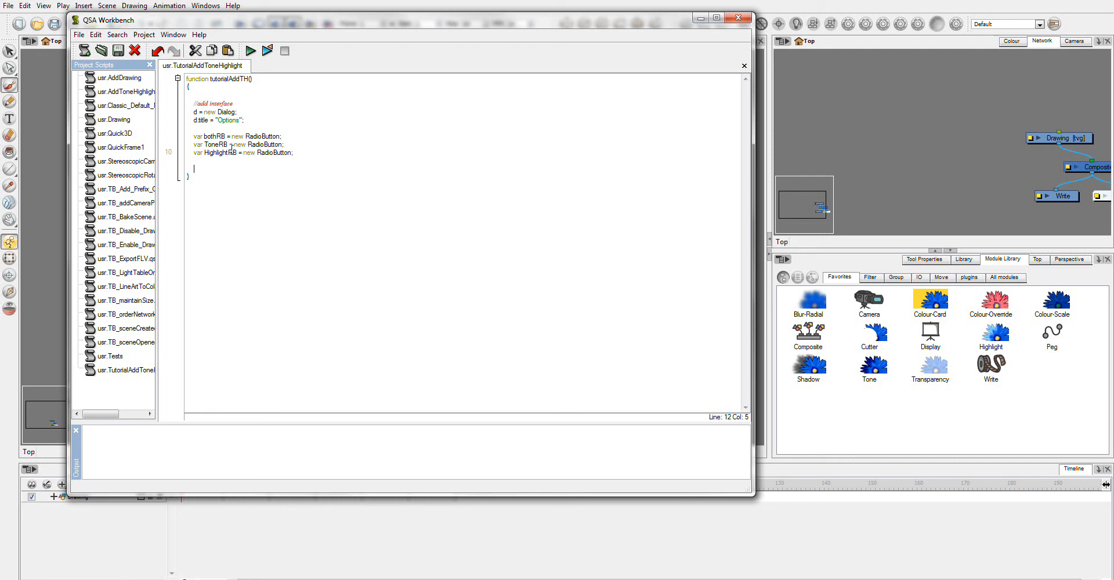
# Make bothRB checked by default with bothRB.checked = true;.
pyautogui.write('b')
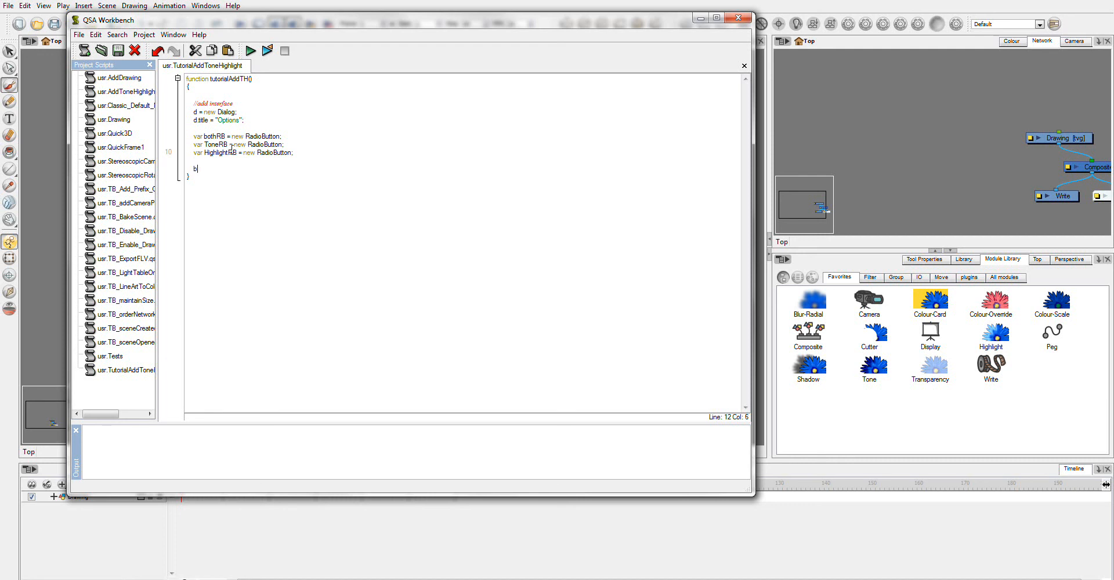
pyautogui.write('othR')
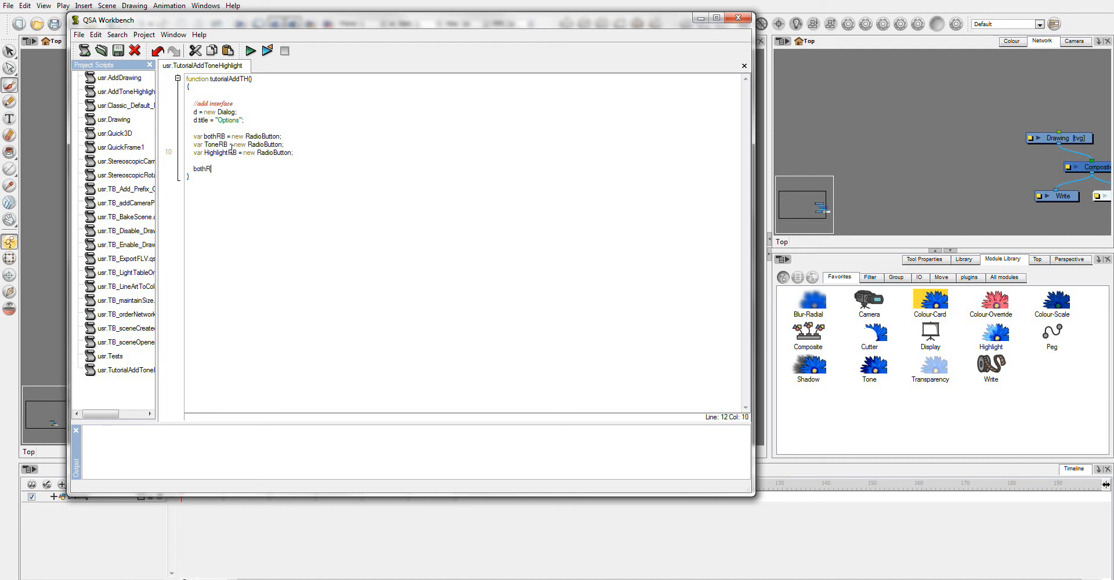
pyautogui.write('B')
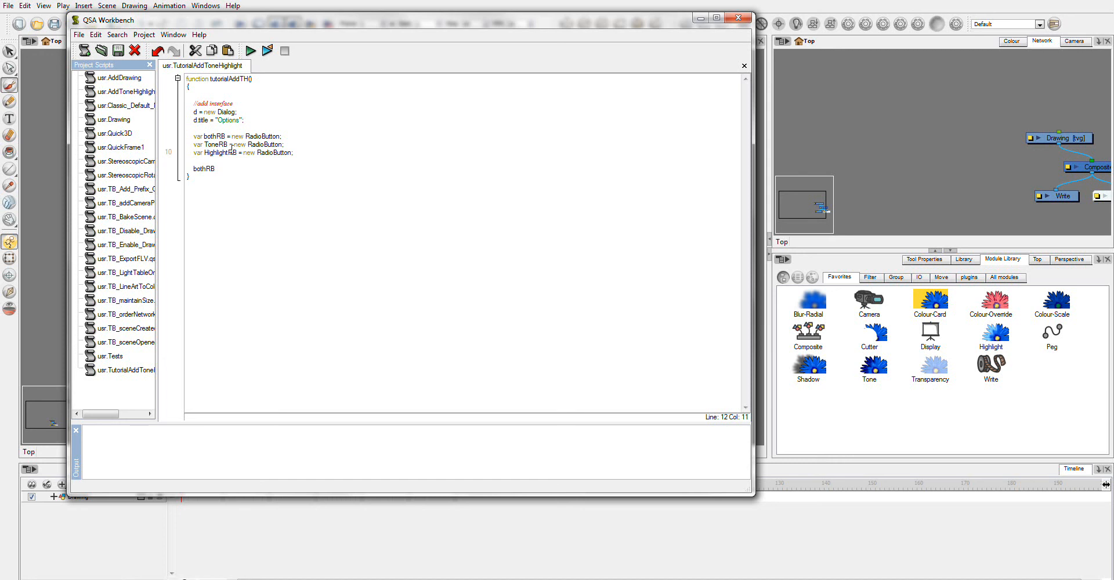
pyautogui.write('.c')
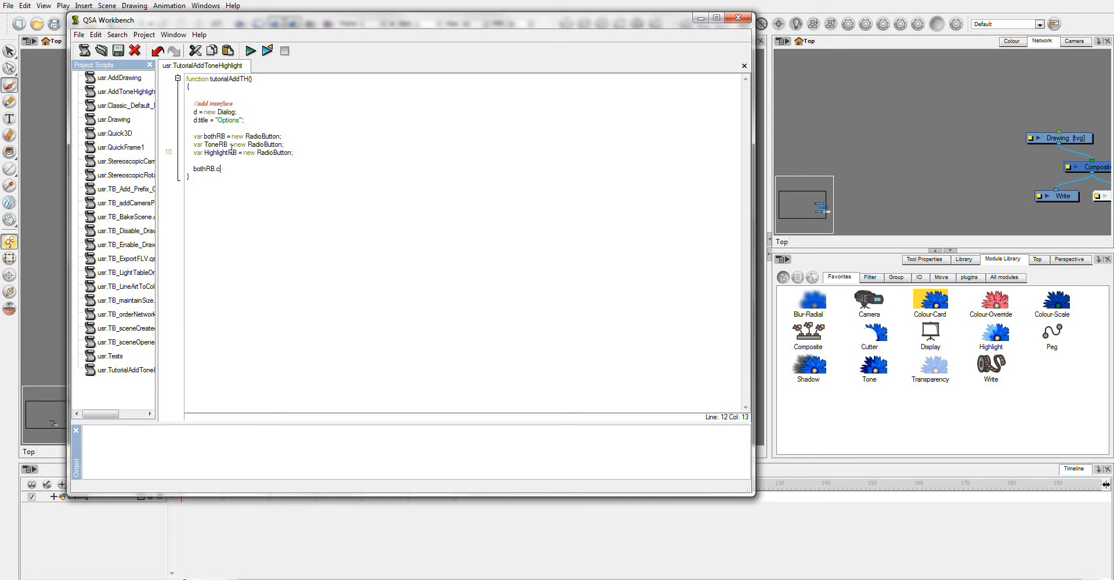
pyautogui.write('heck')
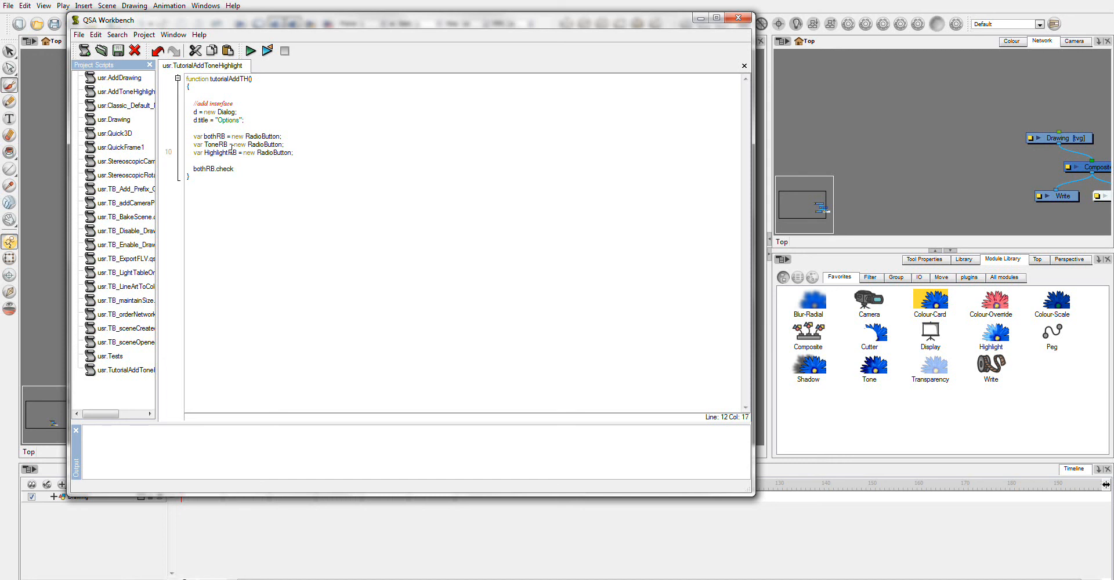
pyautogui.write('ed =')
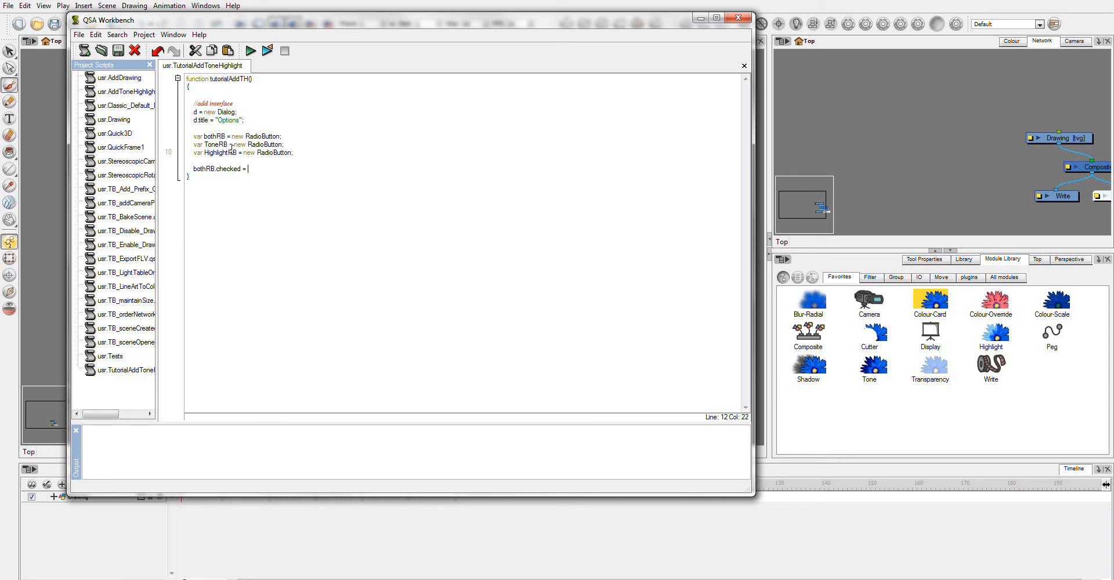
pyautogui.write('true')
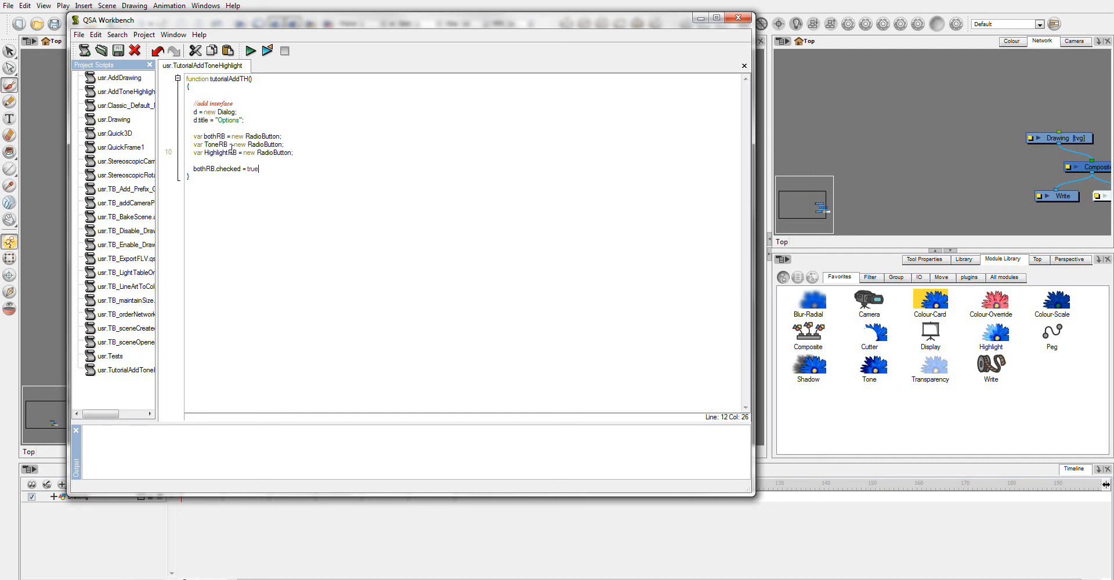
pyautogui.write(';')
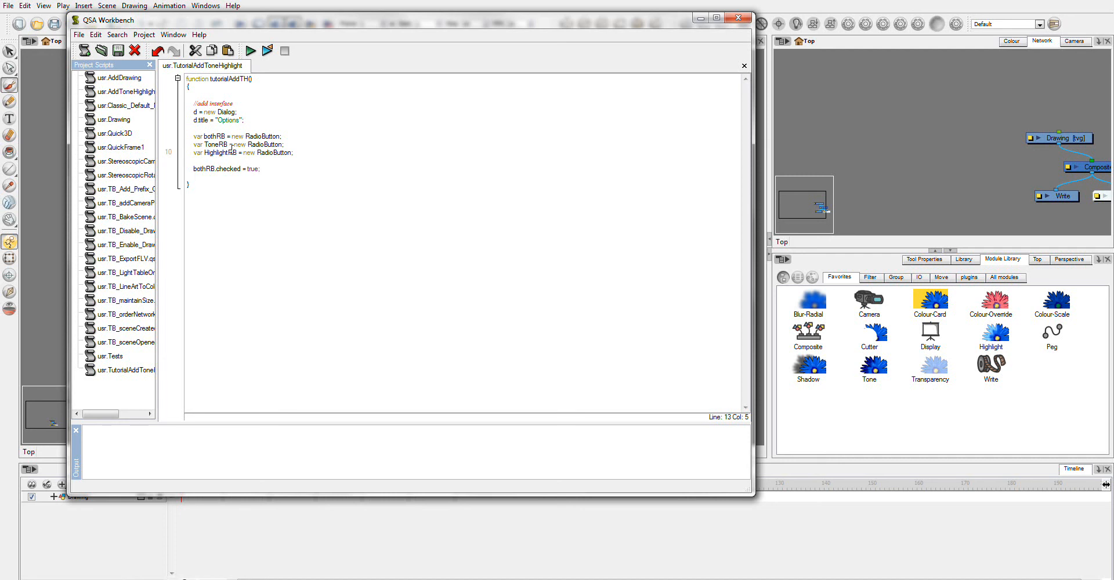
# Label the button with bothRB.text = "Highlight and Tone";.
pyautogui.write('both')
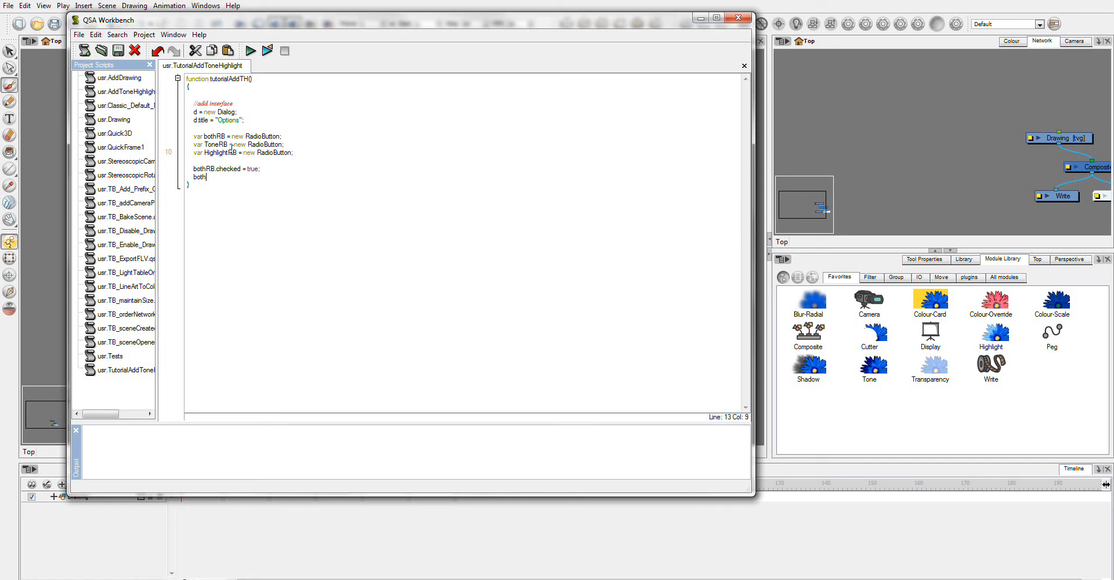
pyautogui.write('RB.')
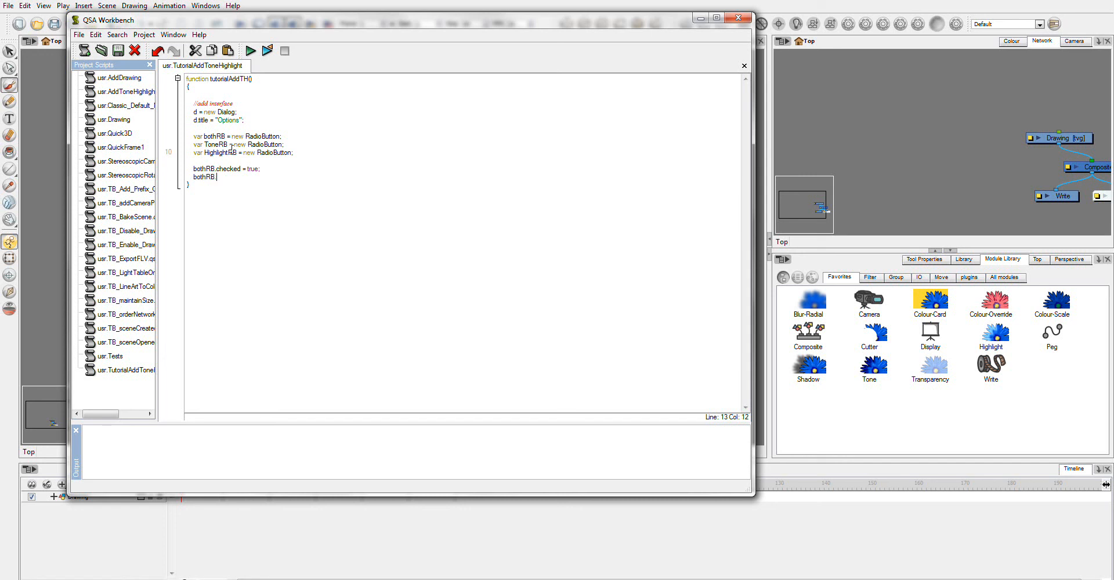
pyautogui.write('text')
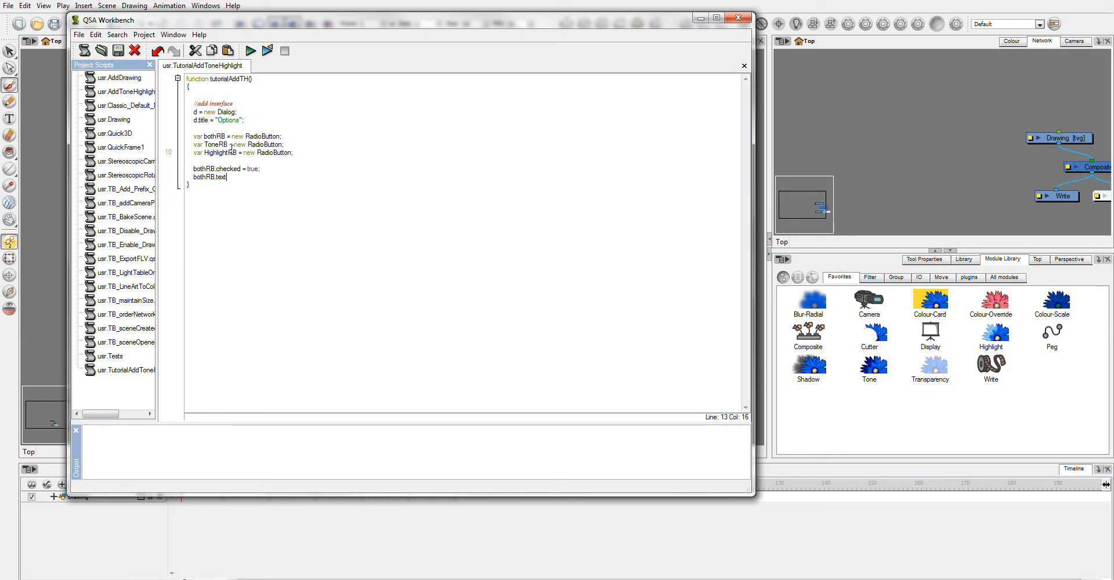
pyautogui.write('" "')
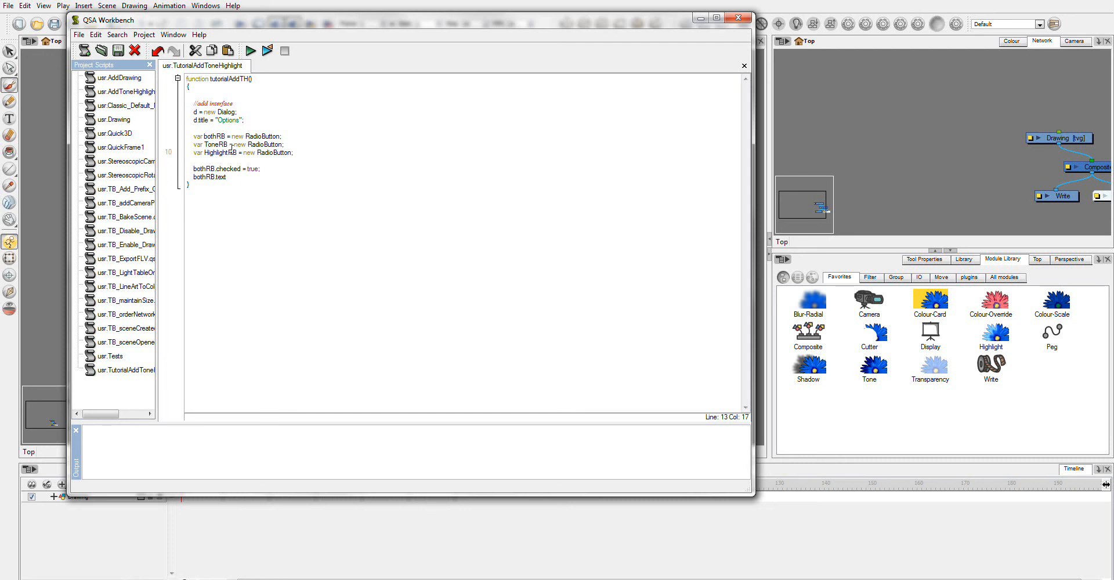
pyautogui.write('="')
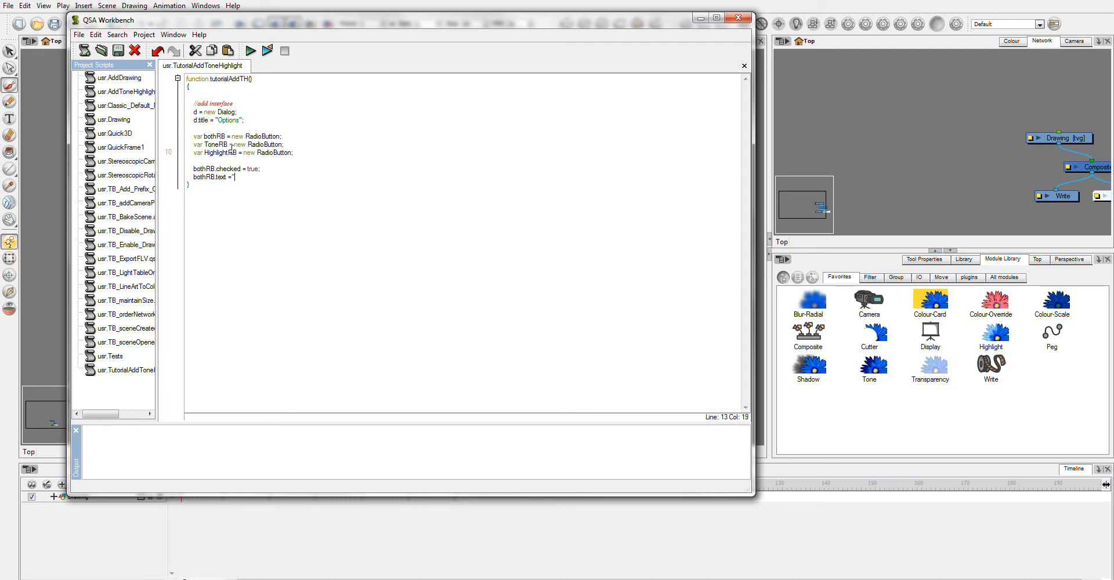
pyautogui.write('highlight and')
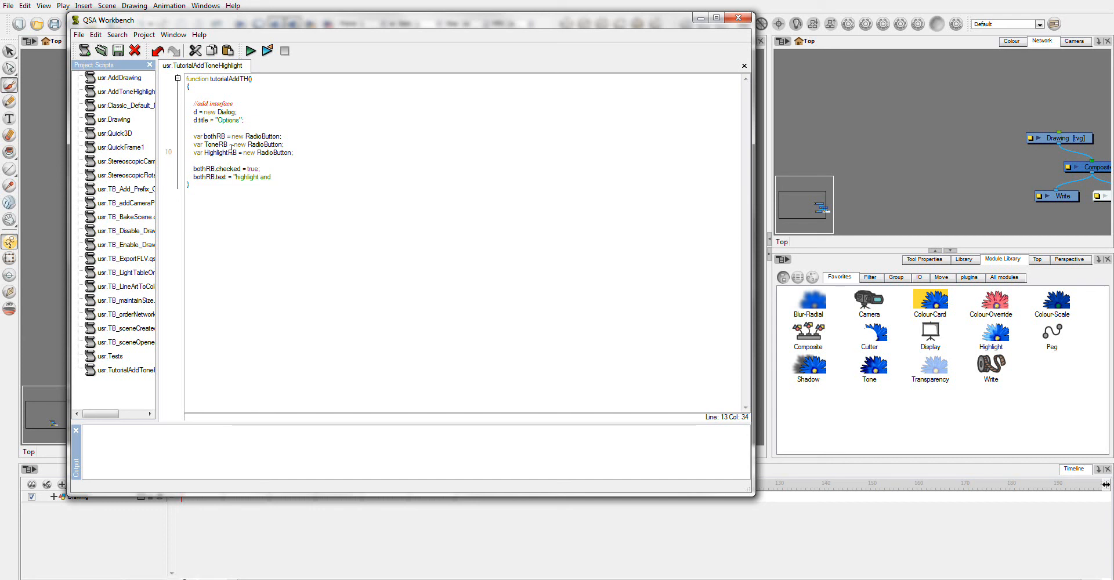
pyautogui.write('Tone";')
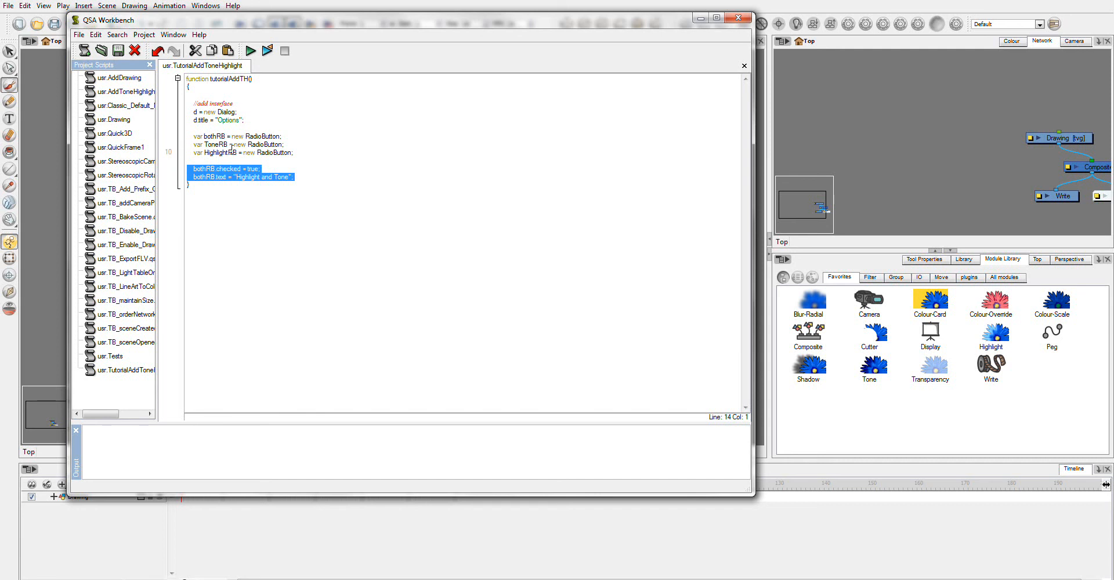
# Place the cursor below the bothRB lines where the copies will go.
pyautogui.click(299, 177)
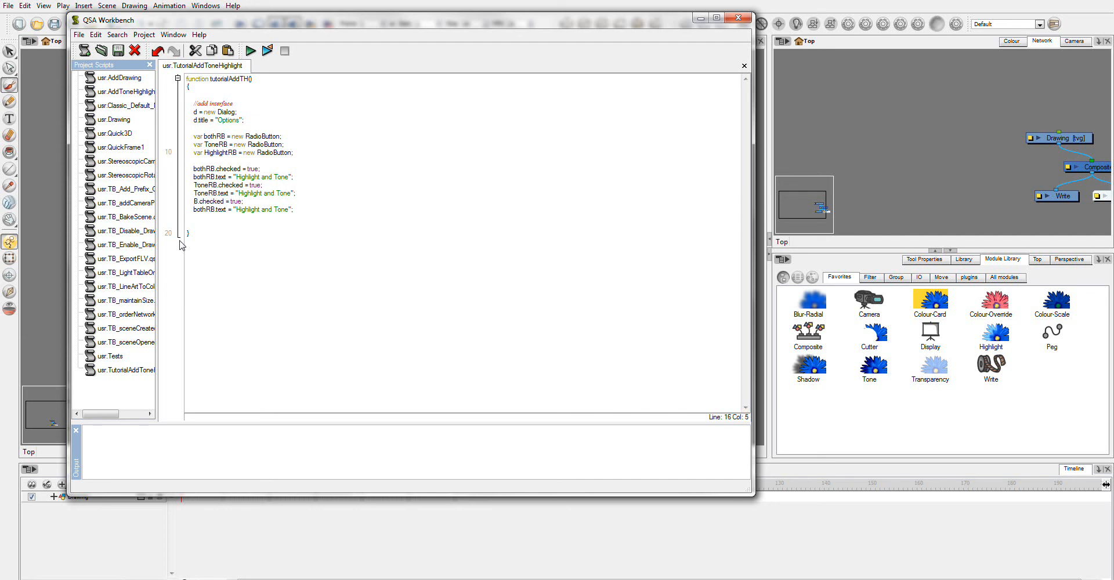
# Retype the second radio button's name as highlightRB and set toneRB.checked = false;.
pyautogui.write('Hight')
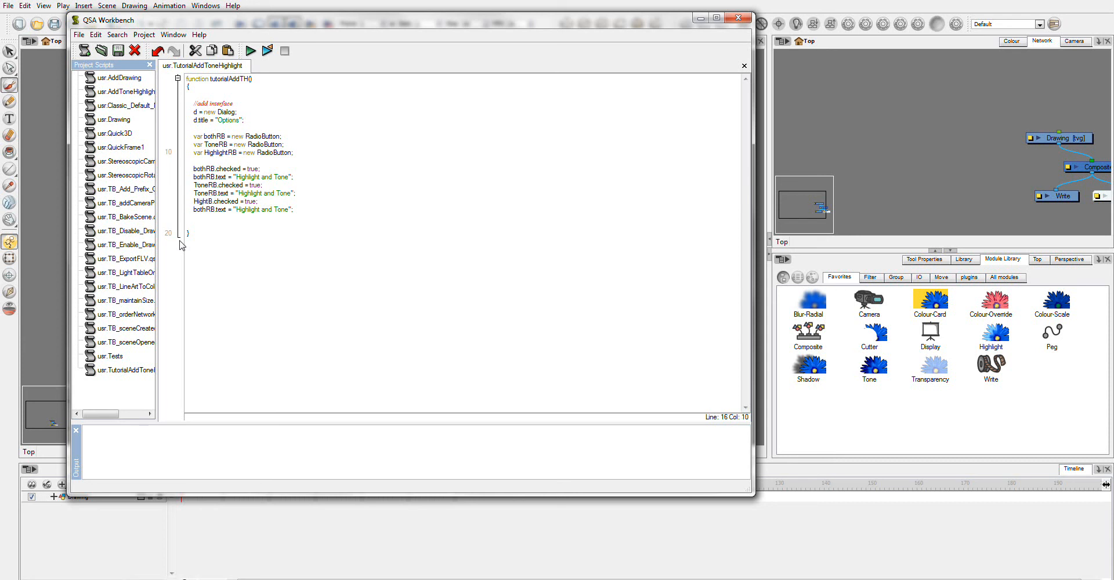
pyautogui.write('Ligh')
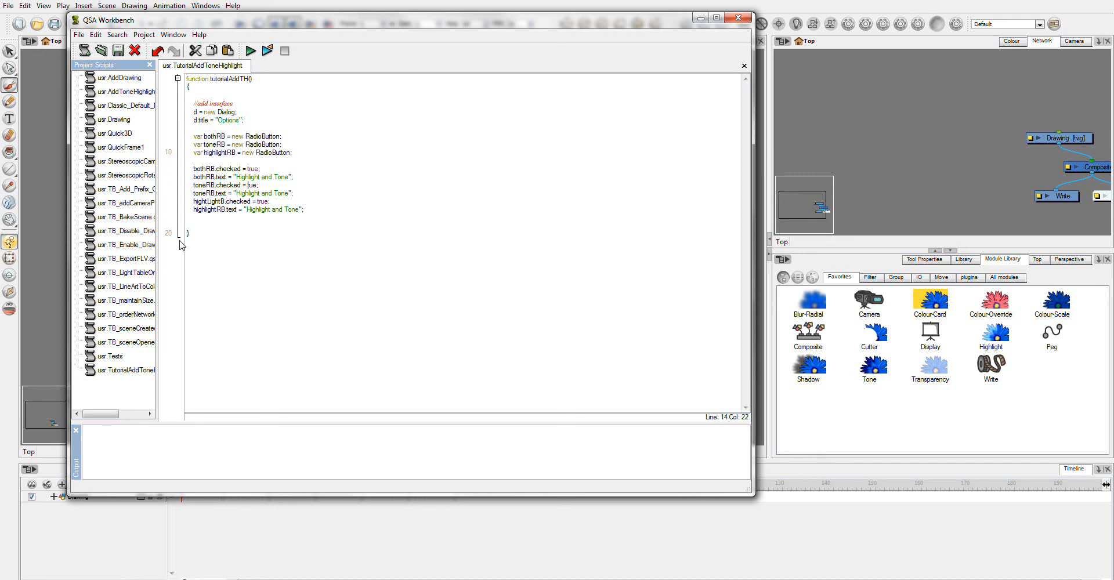
pyautogui.write('fals')
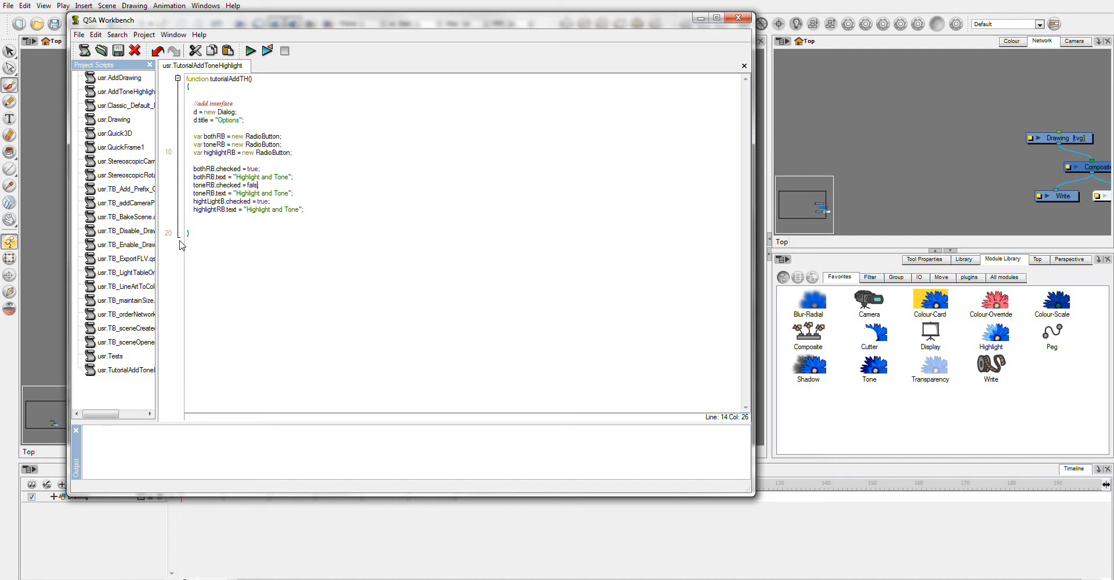
pyautogui.write('e;')
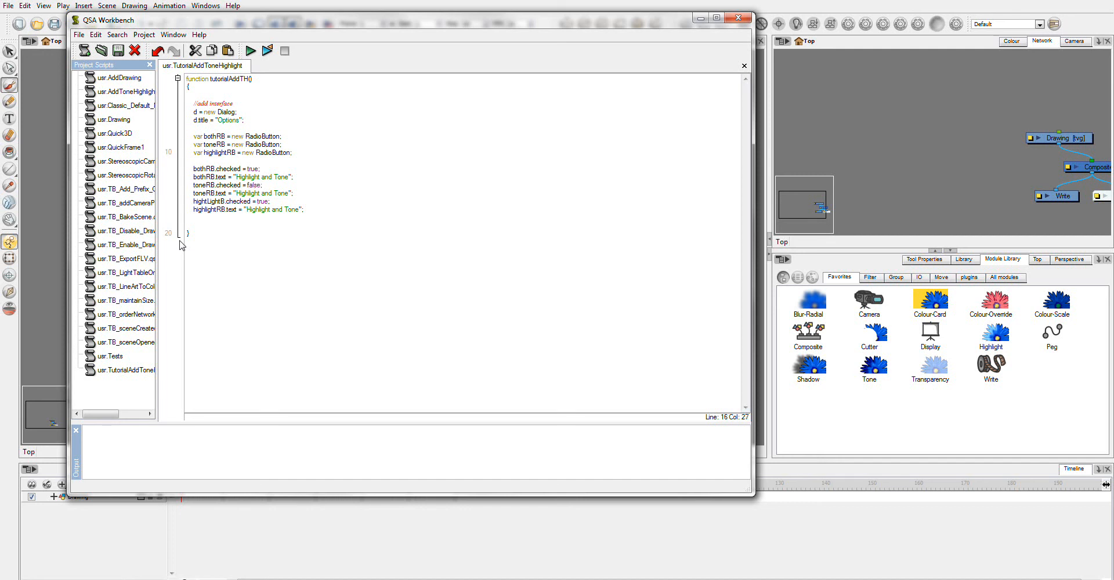